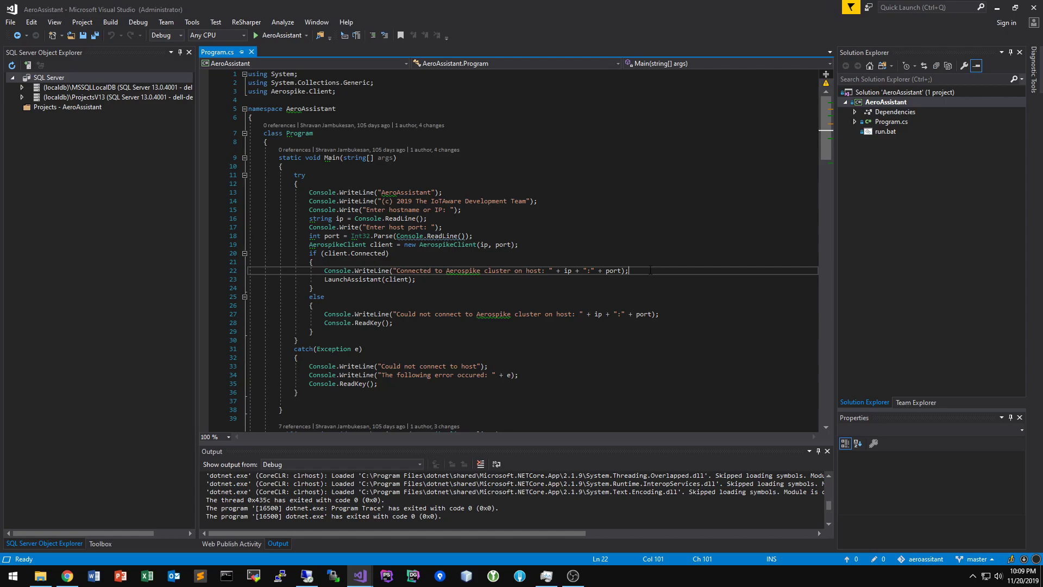
# Bring up the Aerospike Install on Windows guide and read down to the Start Aerospike section
pyautogui.click(626, 271)
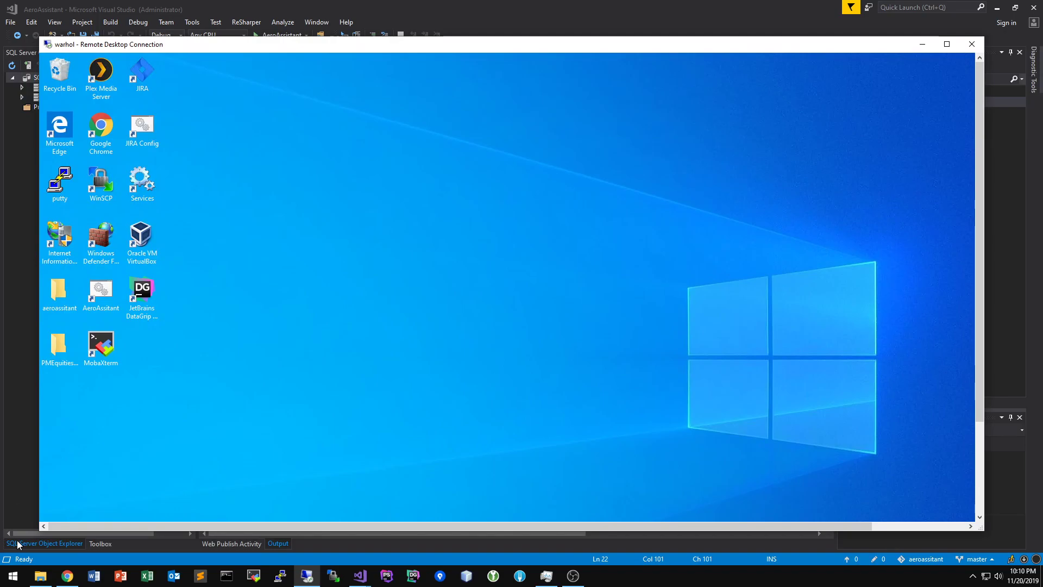
pyautogui.moveTo(67, 574)
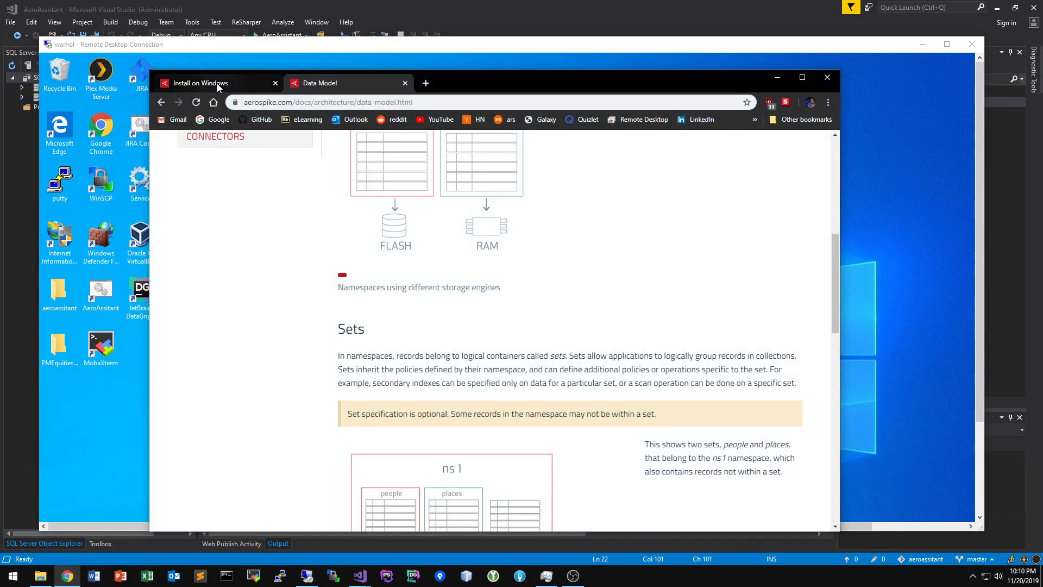
pyautogui.click(213, 82)
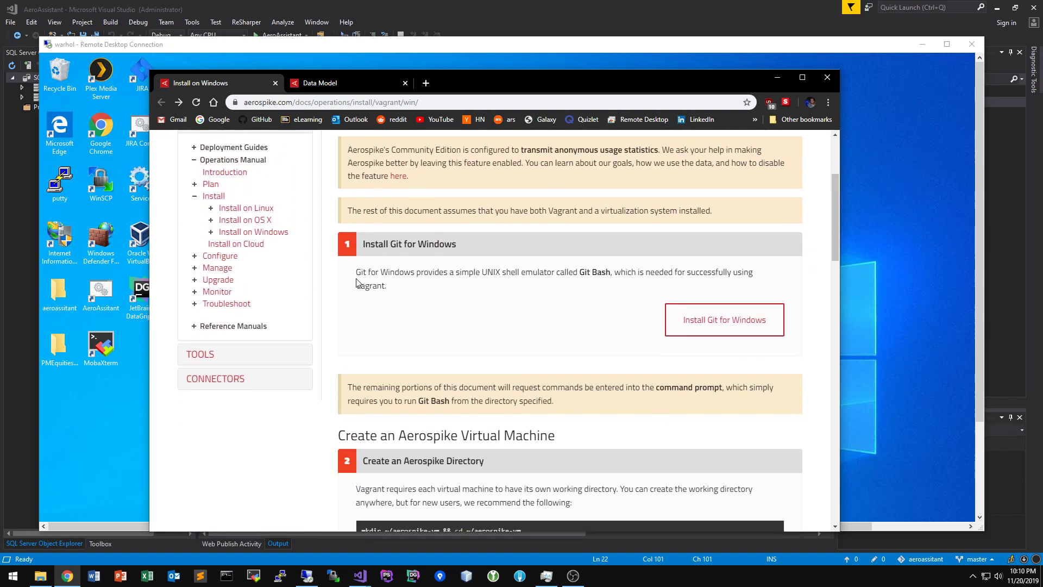
pyautogui.scroll(-3)
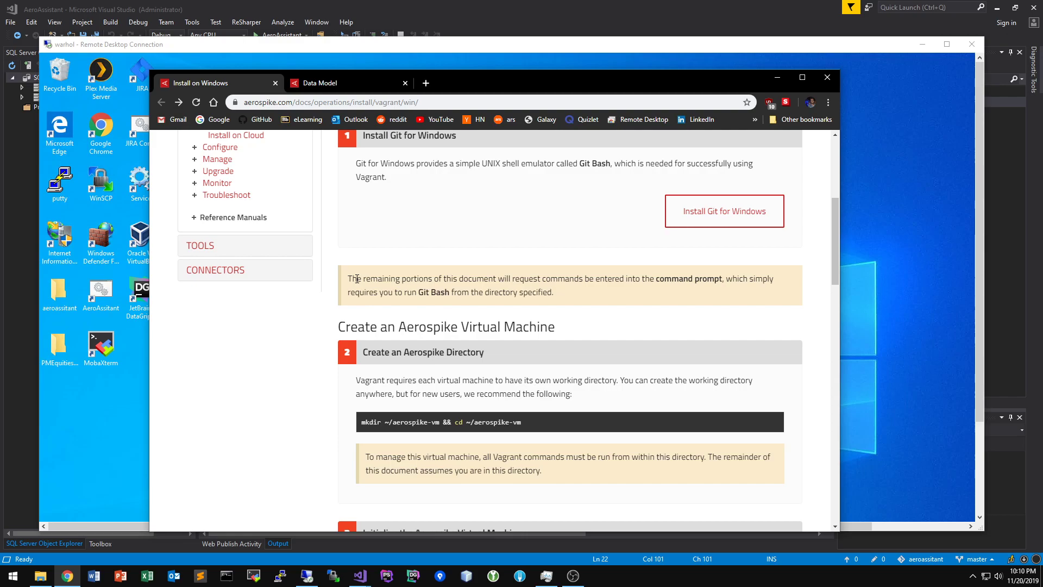
pyautogui.scroll(-3)
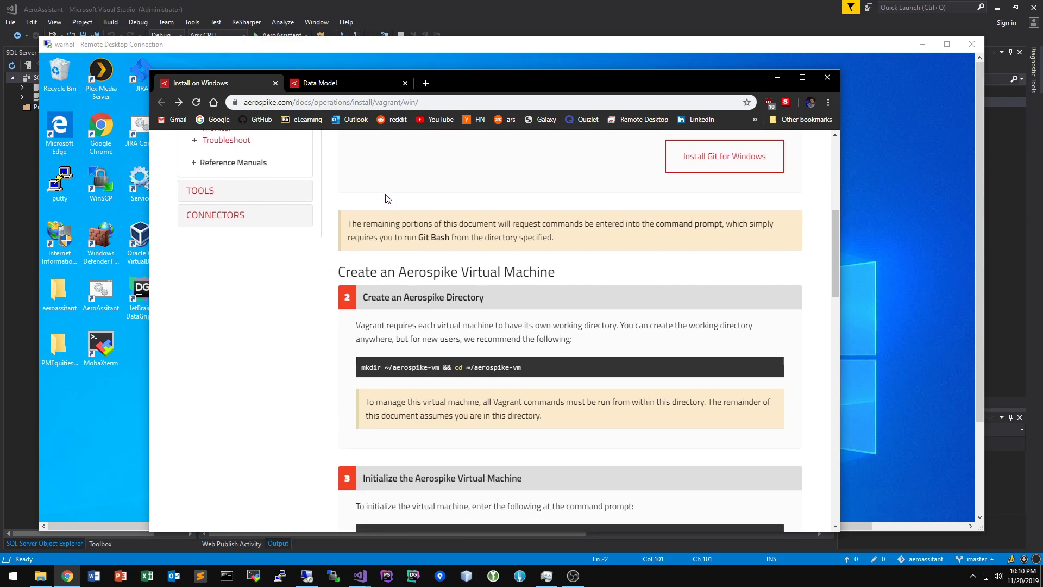
pyautogui.scroll(3)
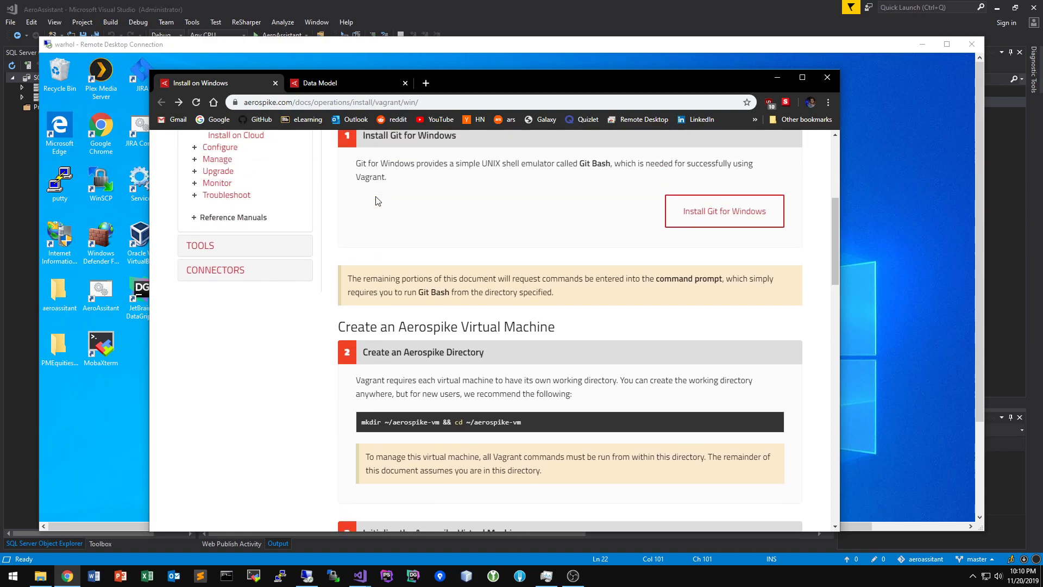
pyautogui.scroll(-3)
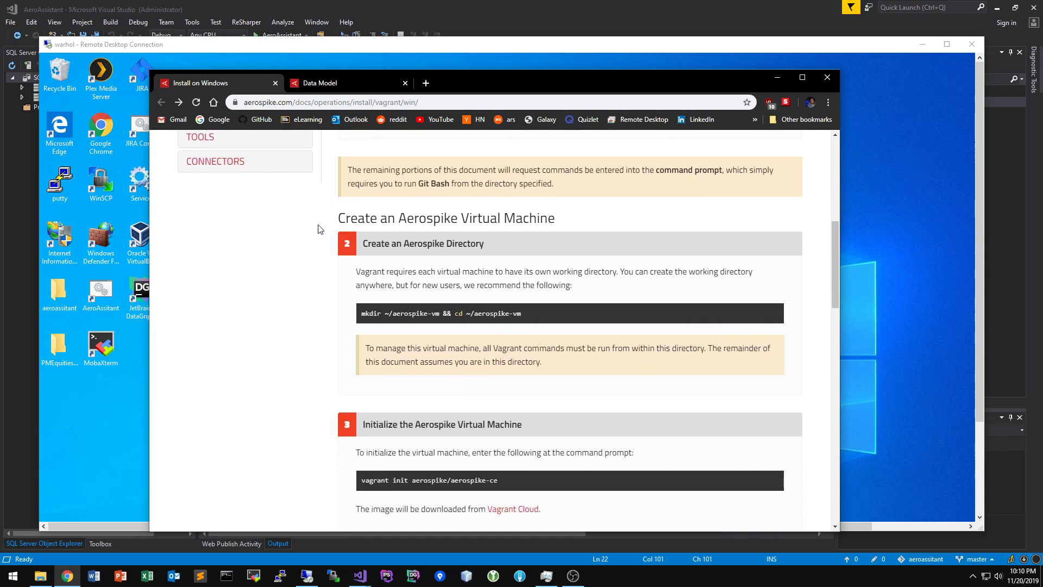
pyautogui.scroll(-3)
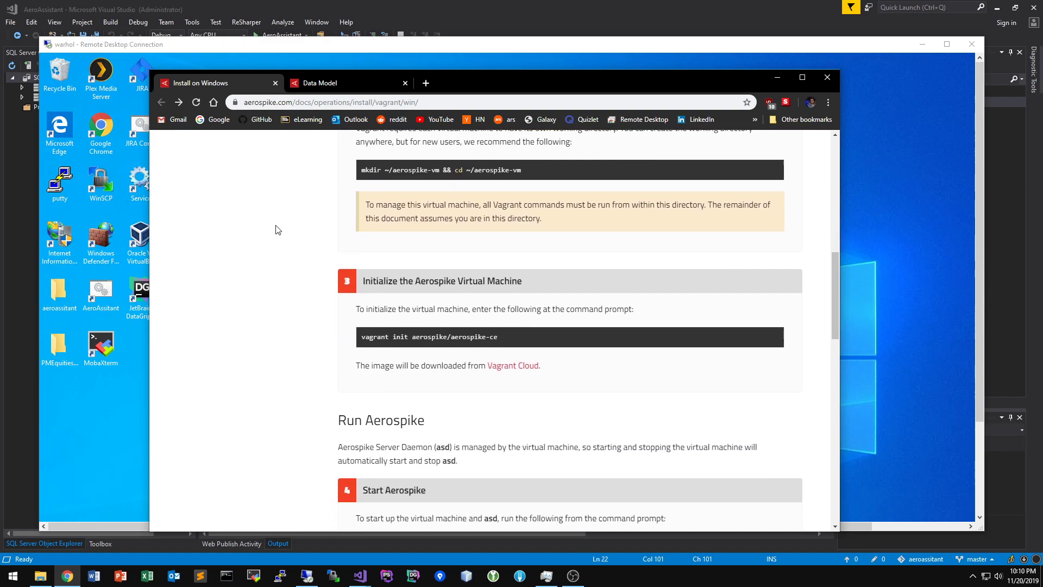
pyautogui.scroll(-3)
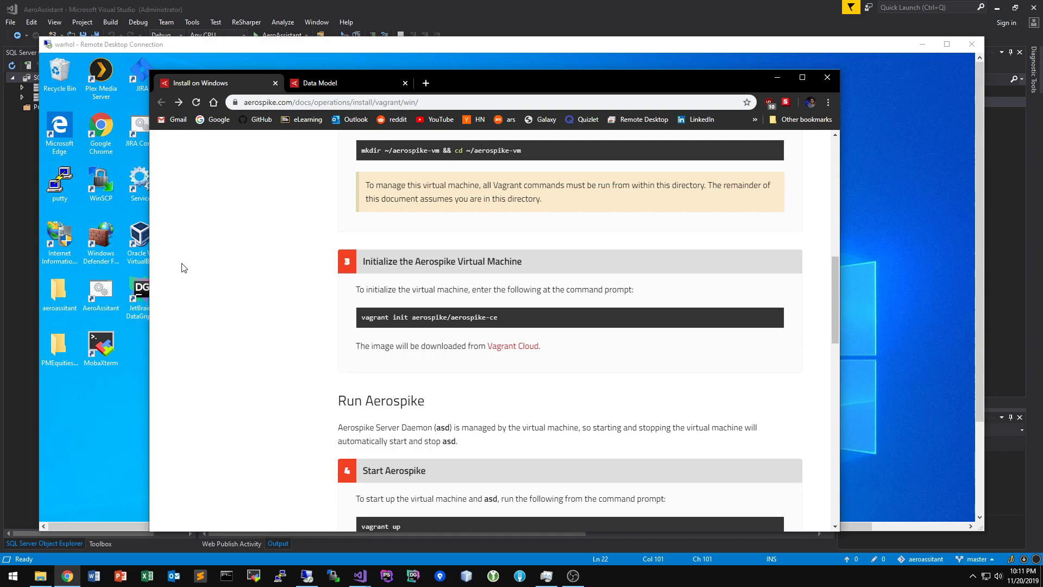
pyautogui.scroll(-3)
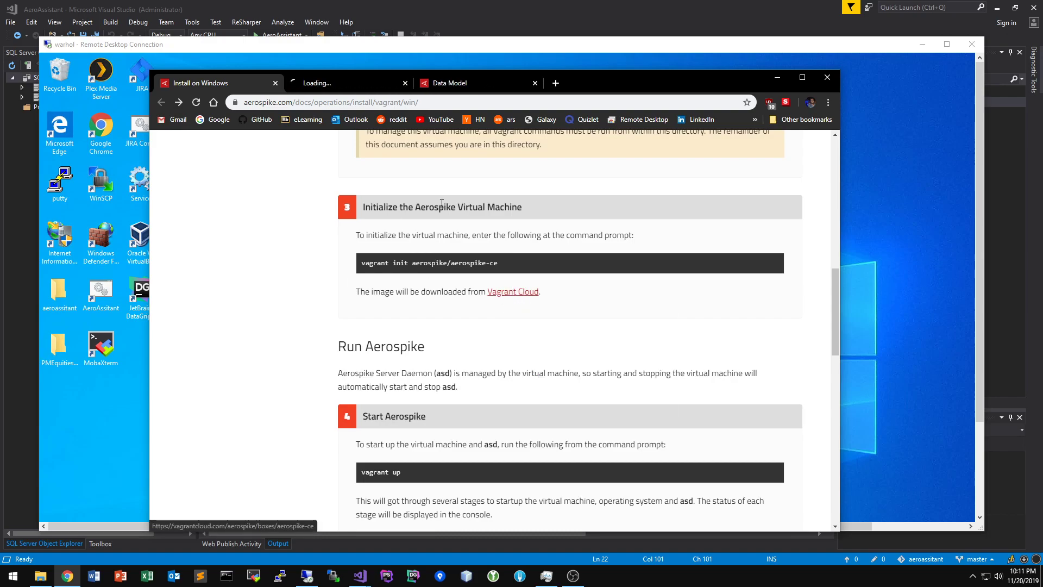
# Visit the Vagrant Cloud page for the Aerospike box, close it, and return to the remote desktop
pyautogui.click(511, 291)
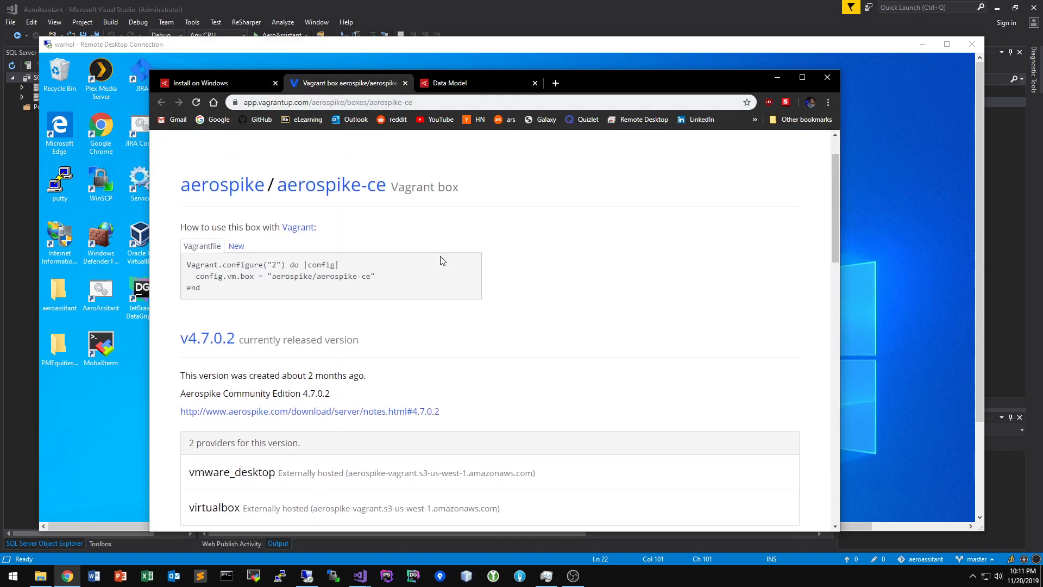
pyautogui.scroll(-3)
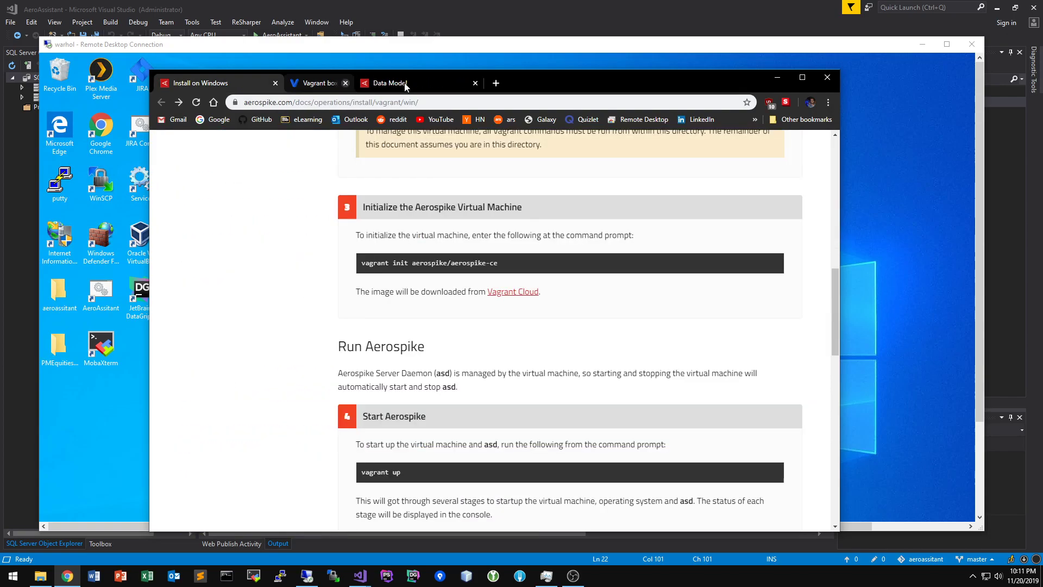
pyautogui.click(345, 83)
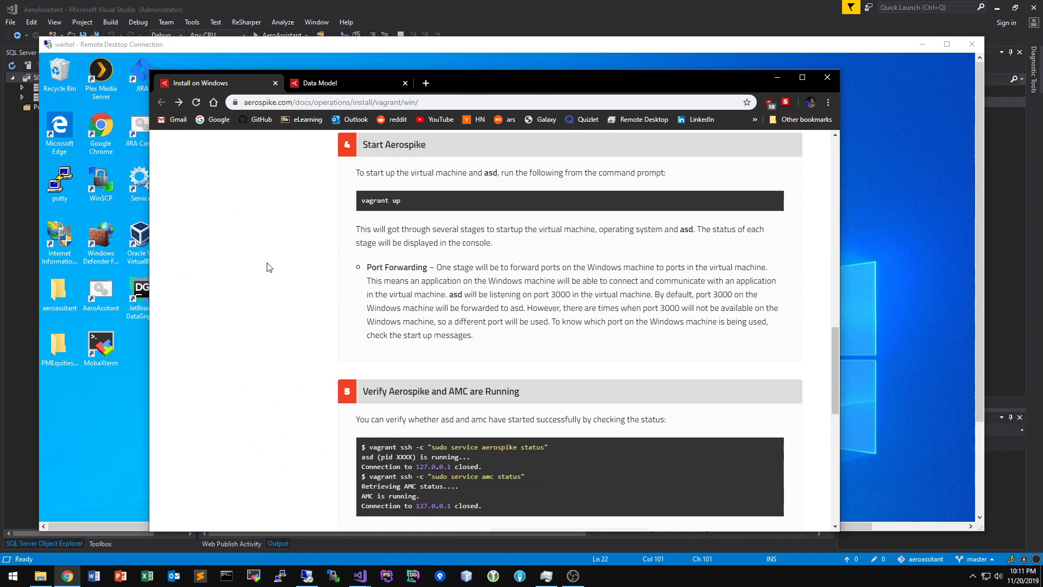
pyautogui.click(777, 78)
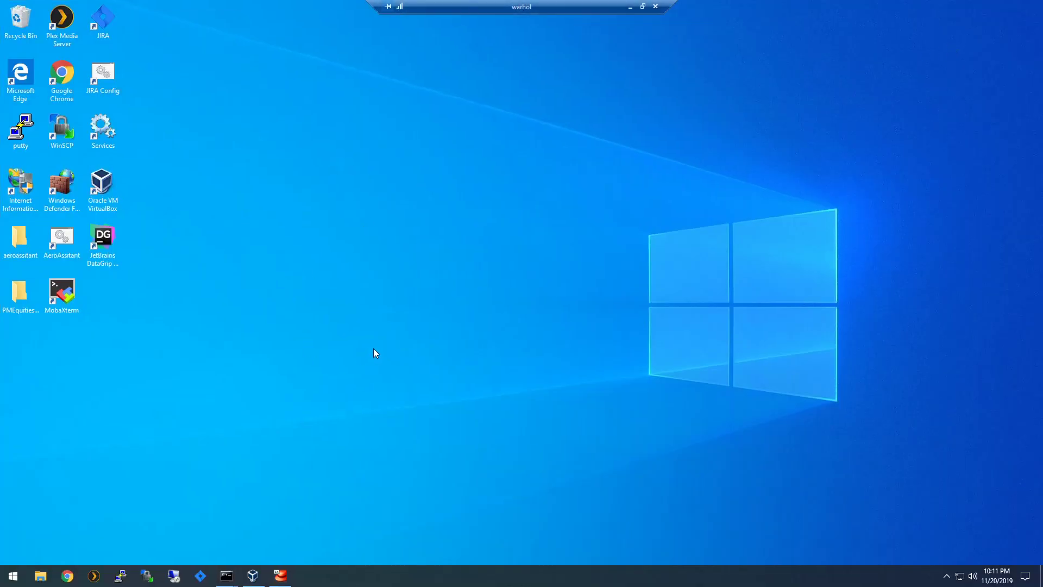
pyautogui.moveTo(256, 538)
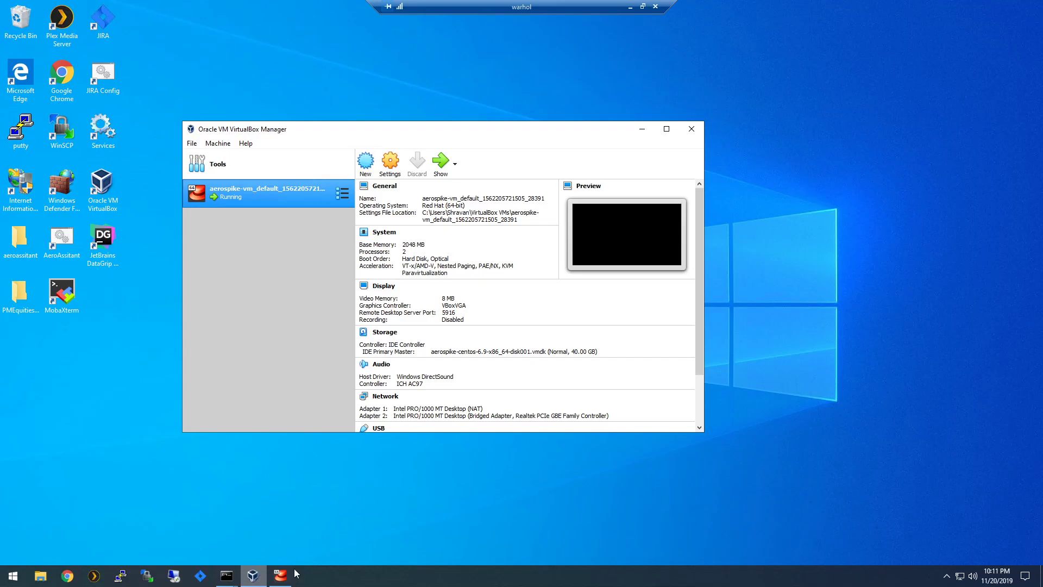
pyautogui.click(389, 161)
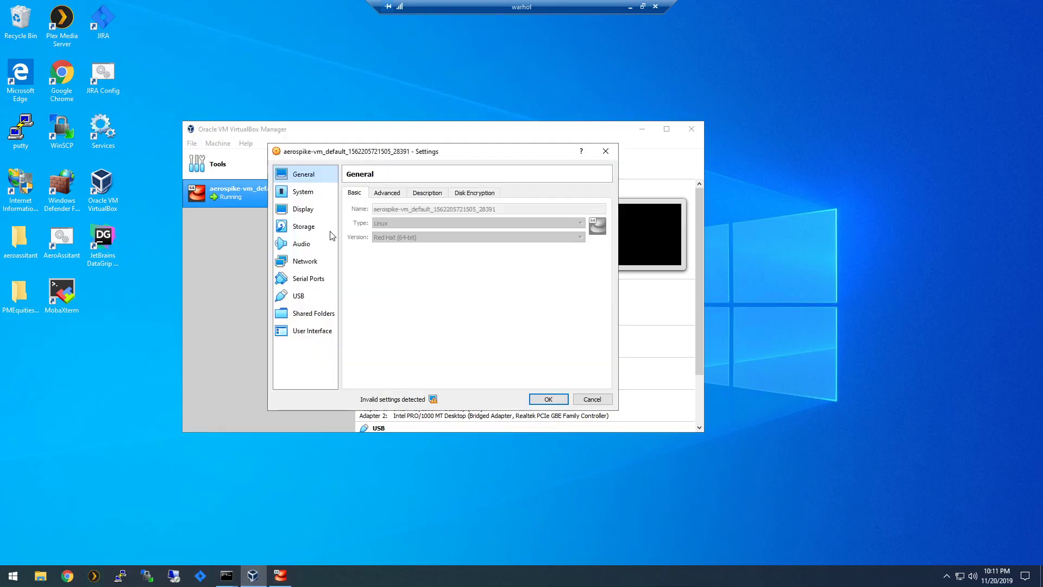
pyautogui.click(305, 259)
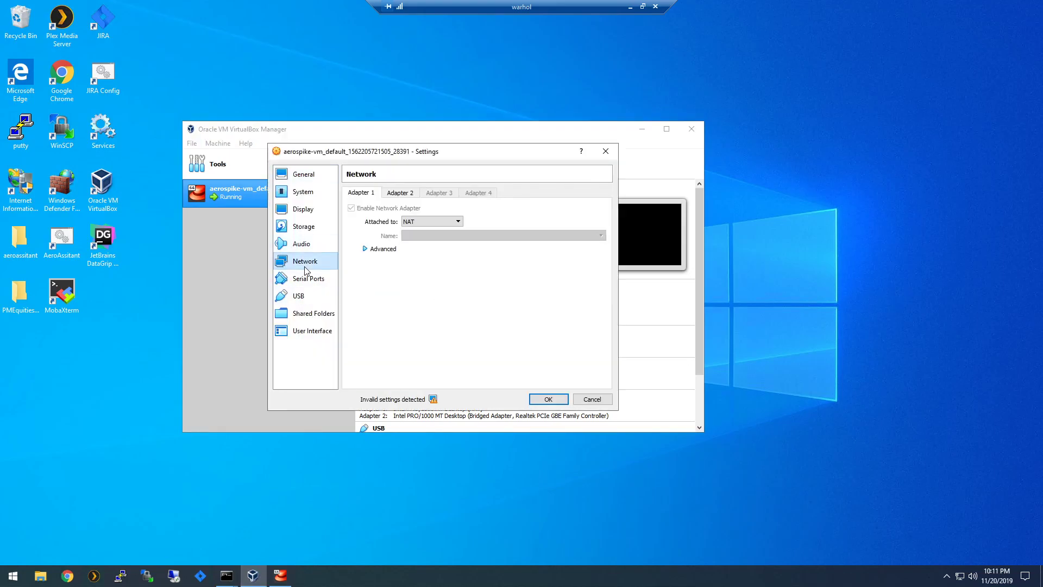
pyautogui.click(431, 221)
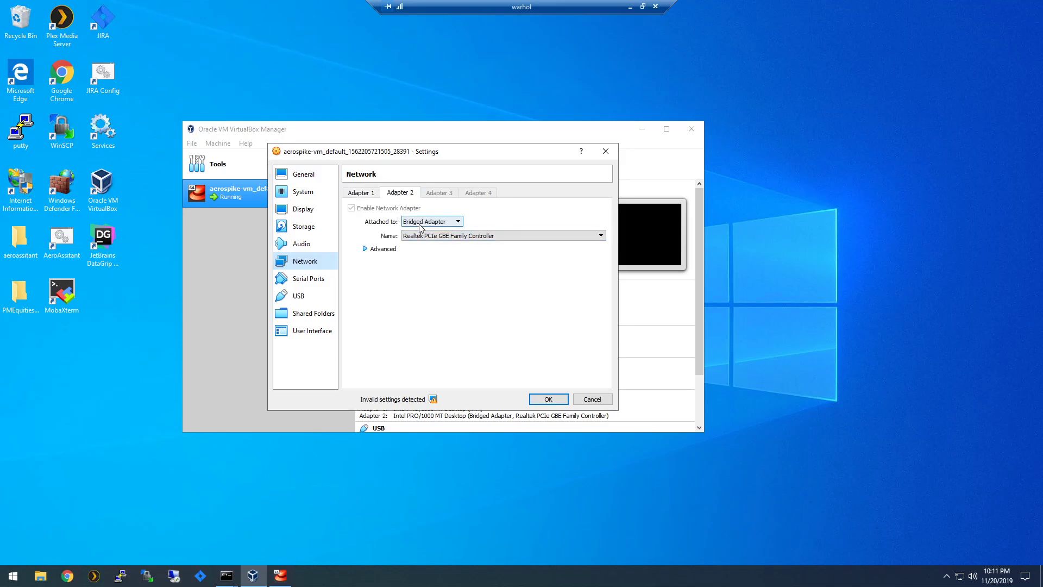
pyautogui.moveTo(527, 218)
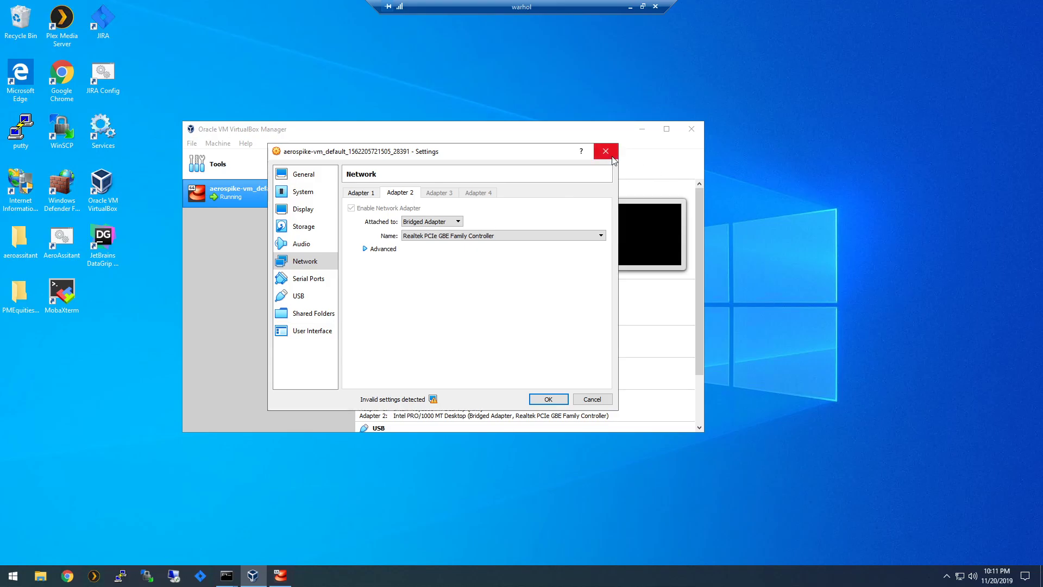
pyautogui.moveTo(605, 151)
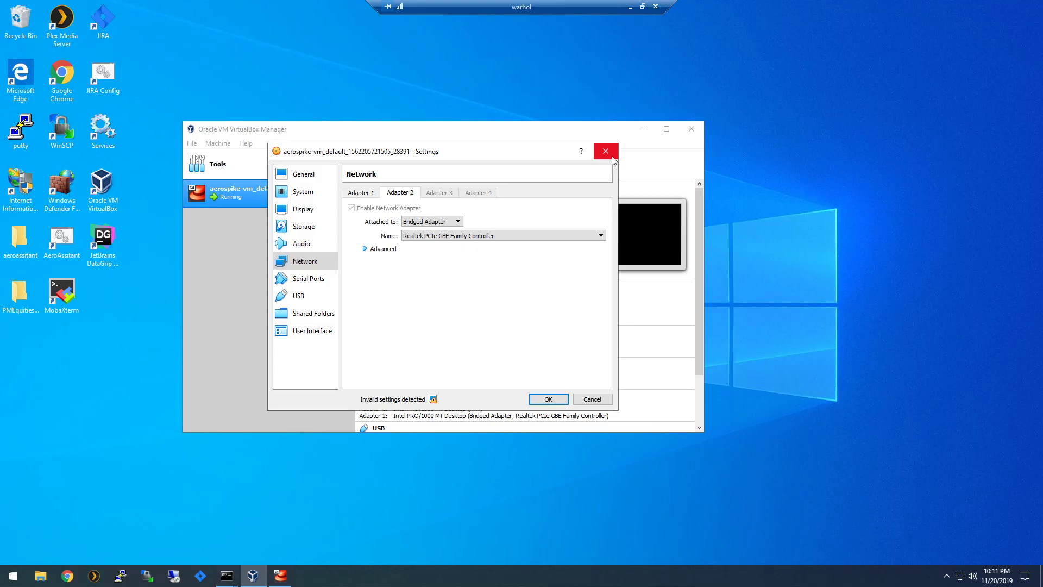
pyautogui.click(605, 151)
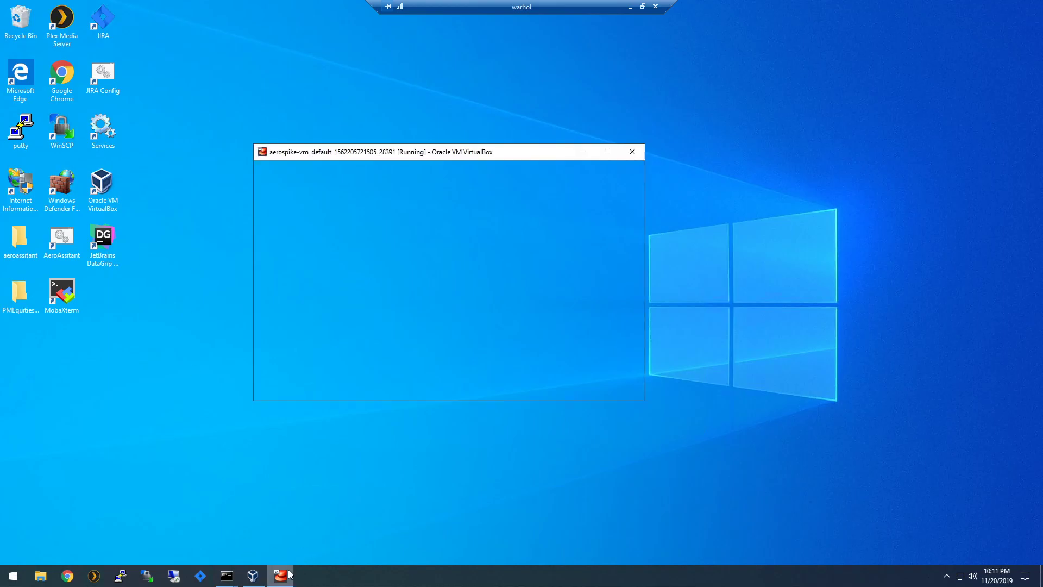
pyautogui.click(449, 279)
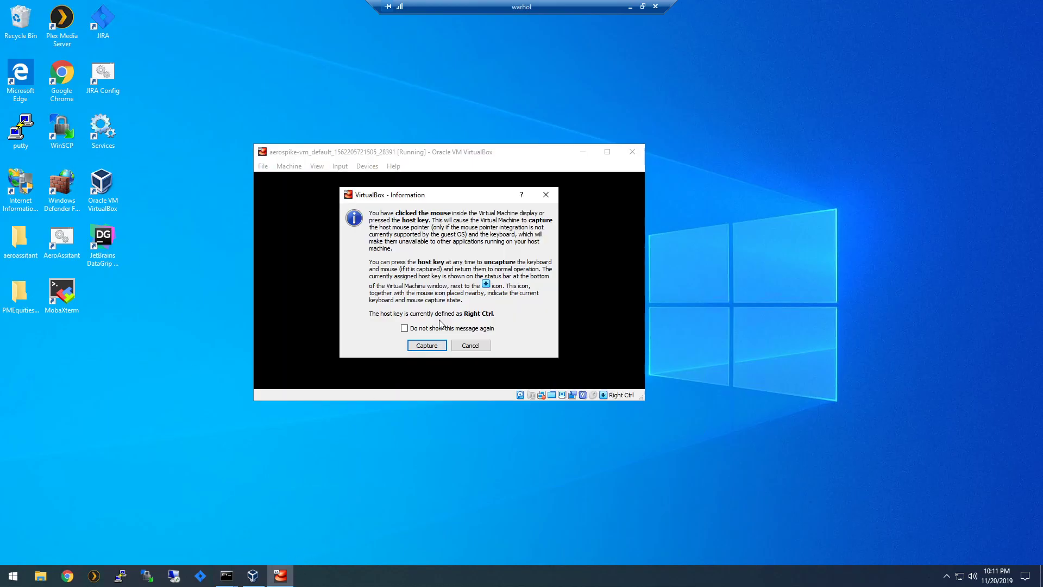
pyautogui.click(426, 344)
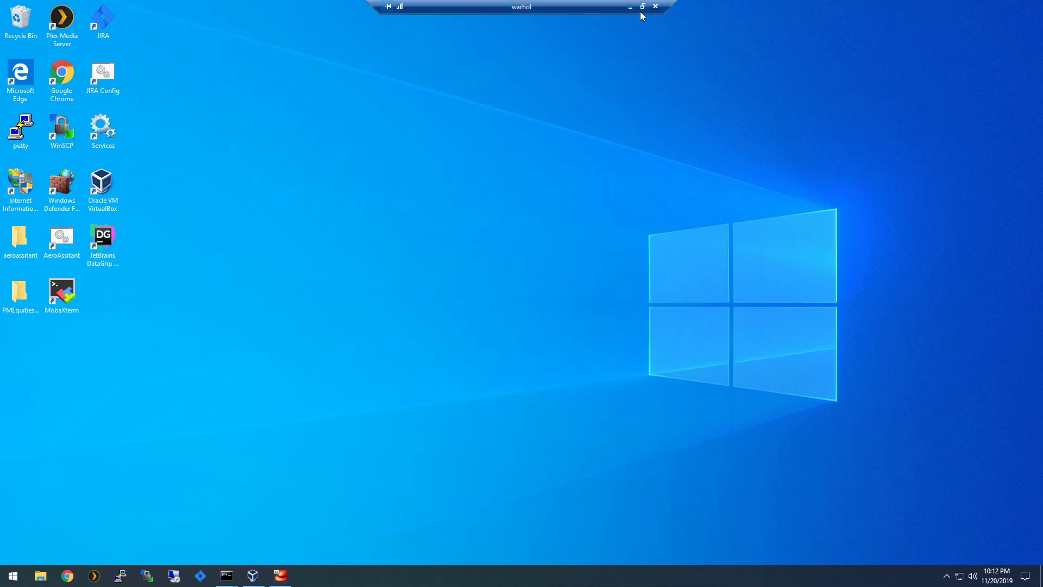
pyautogui.click(641, 7)
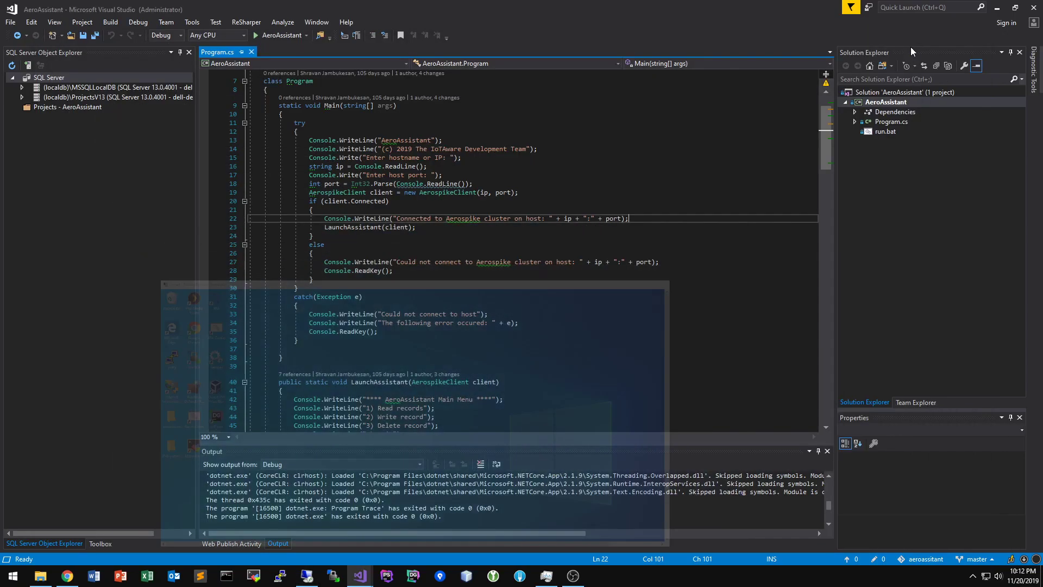
pyautogui.click(296, 287)
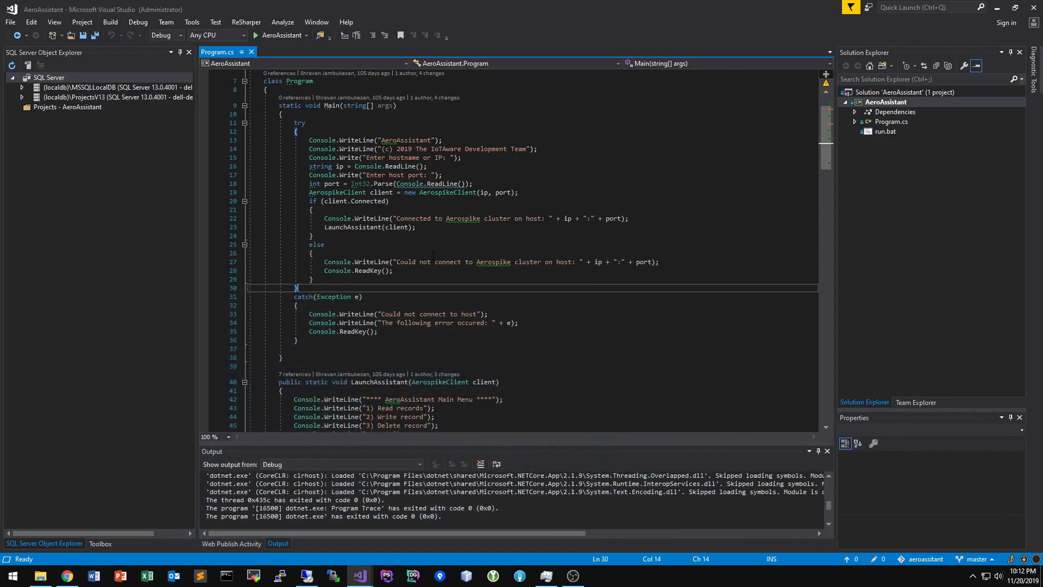
pyautogui.scroll(-3)
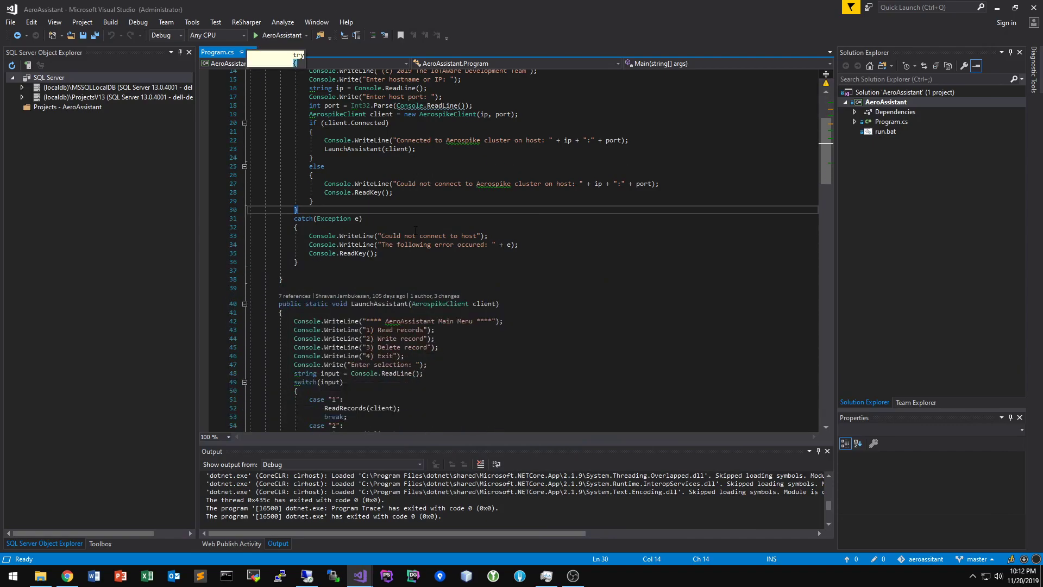
pyautogui.scroll(3)
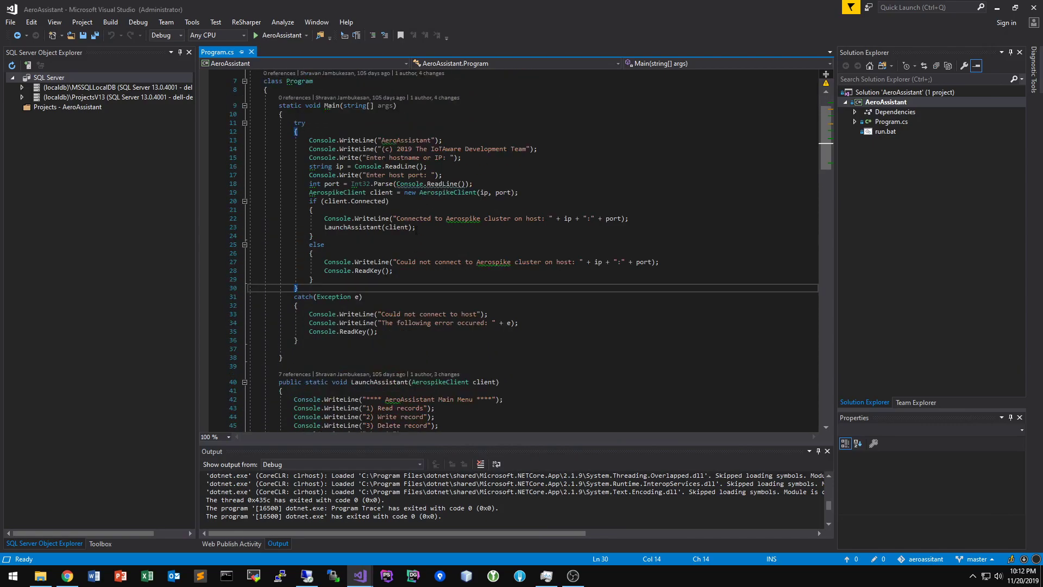
pyautogui.scroll(3)
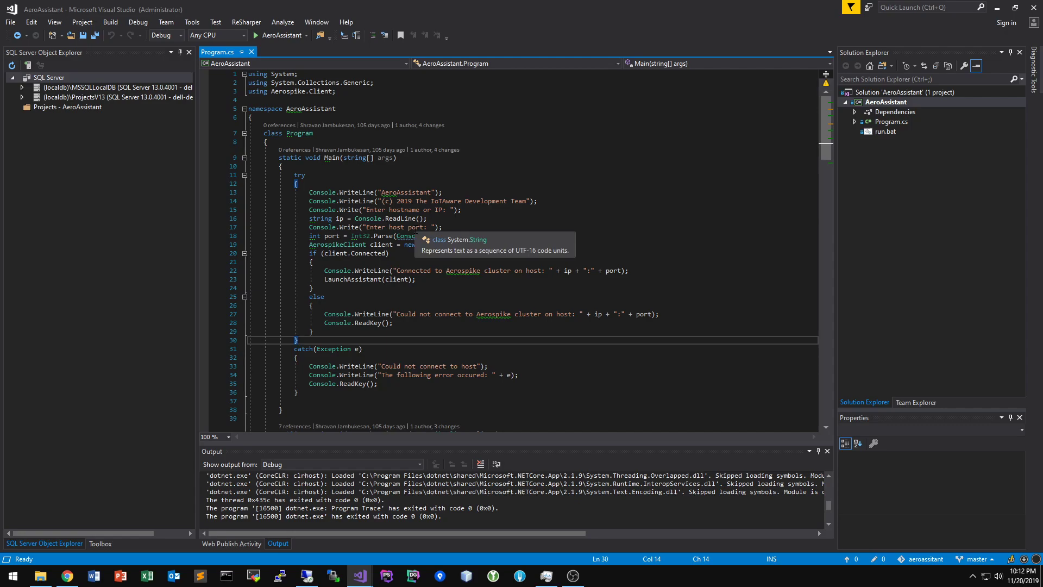
pyautogui.moveTo(457, 286)
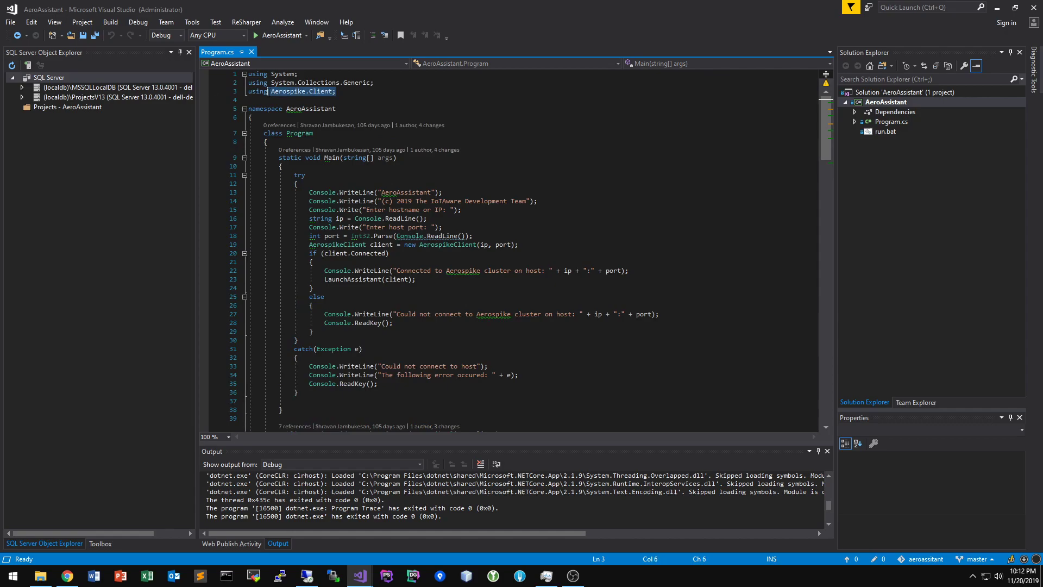
pyautogui.scroll(-3)
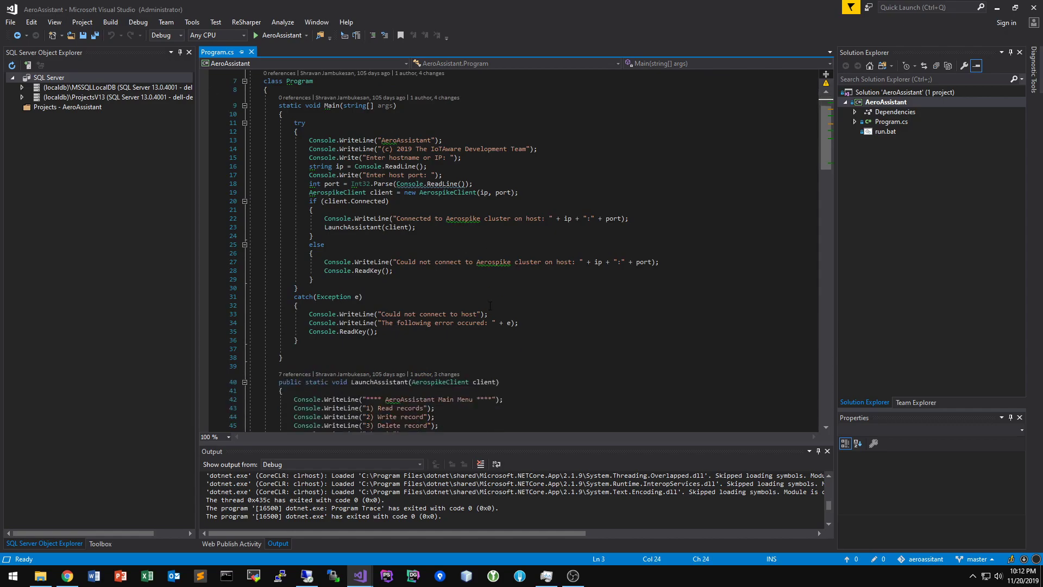
pyautogui.scroll(-3)
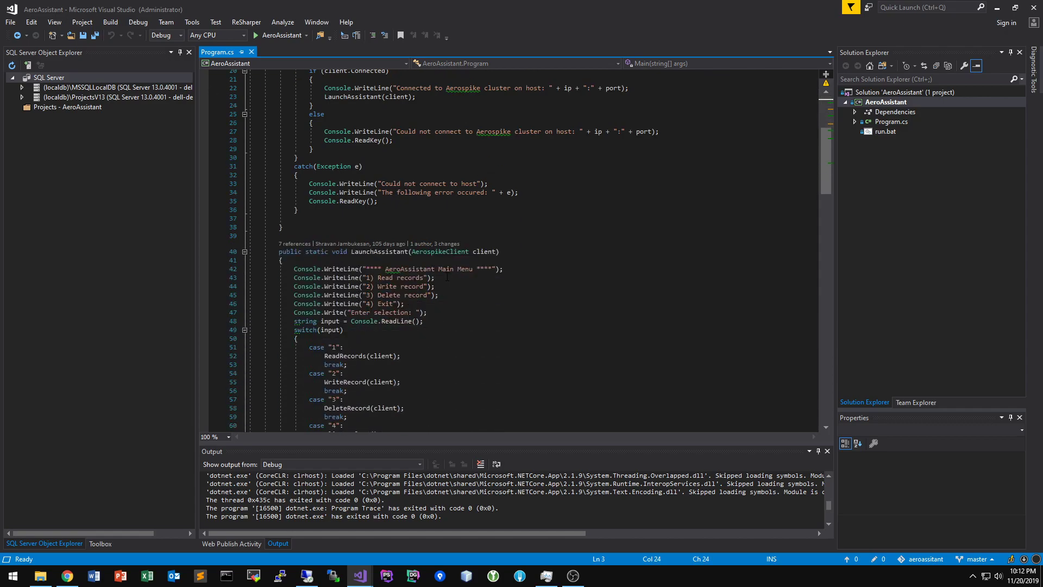
pyautogui.click(369, 277)
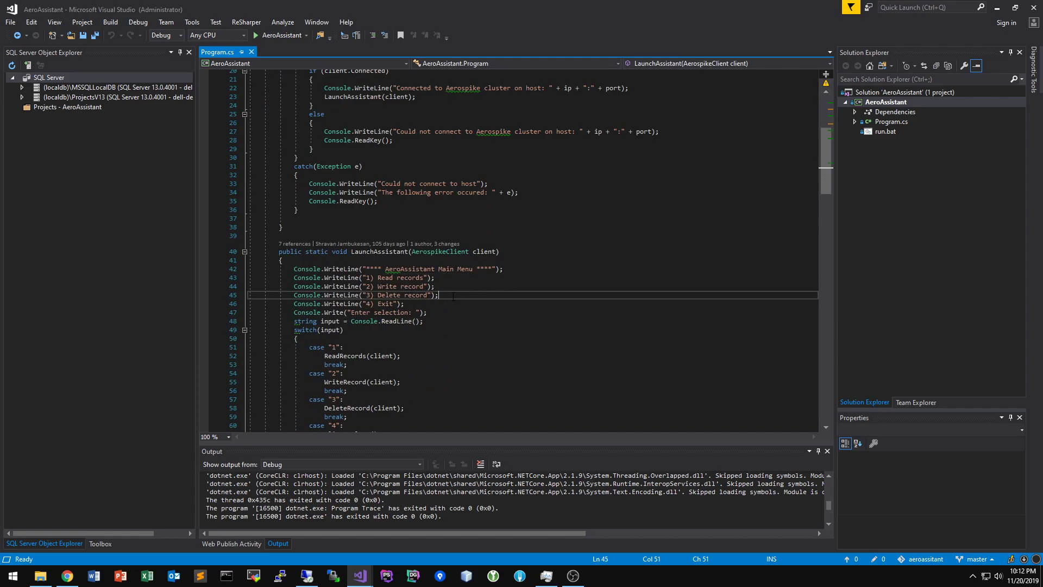
pyautogui.scroll(-3)
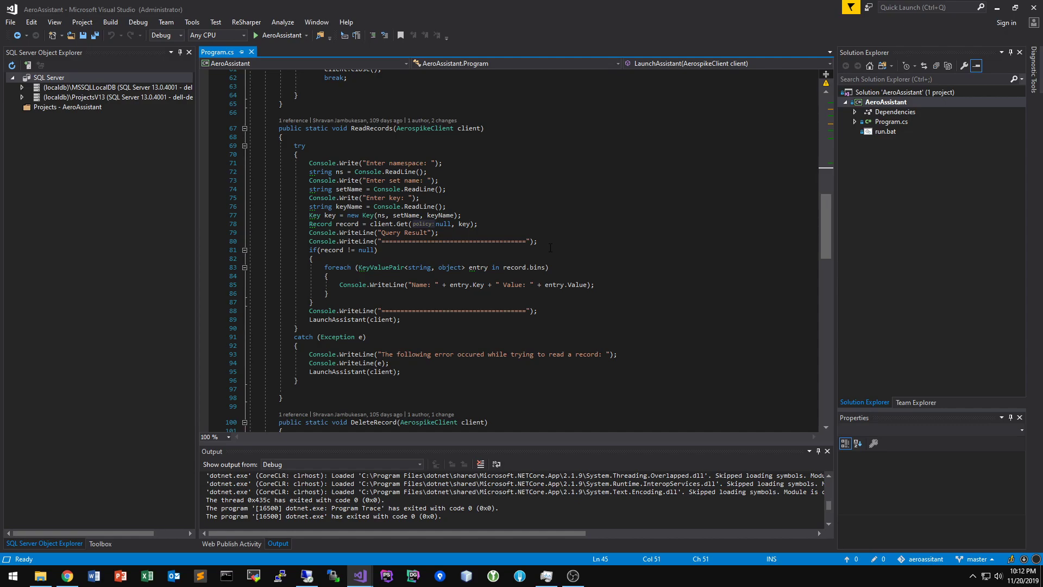
pyautogui.scroll(3)
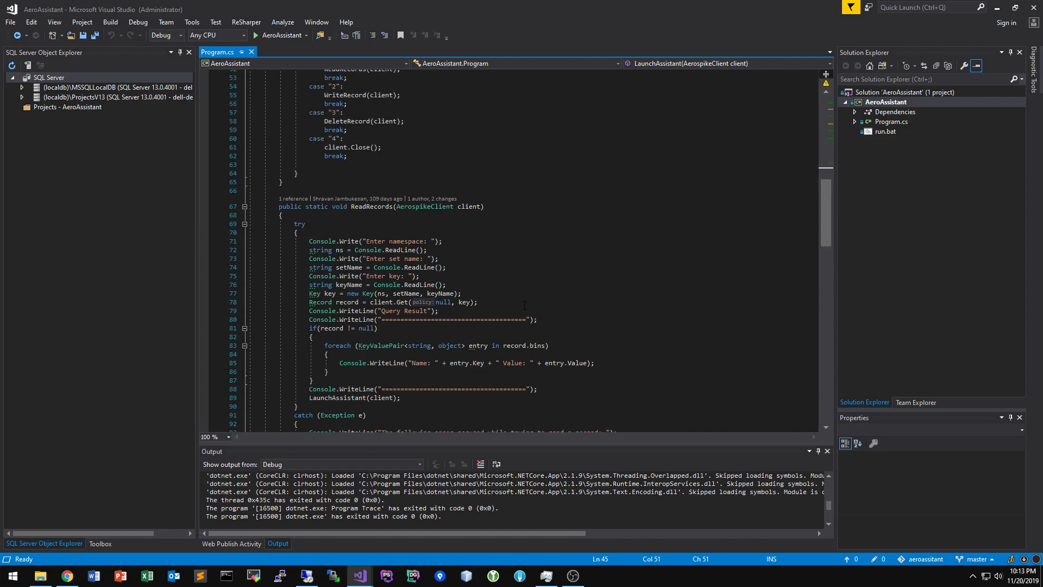
pyautogui.scroll(3)
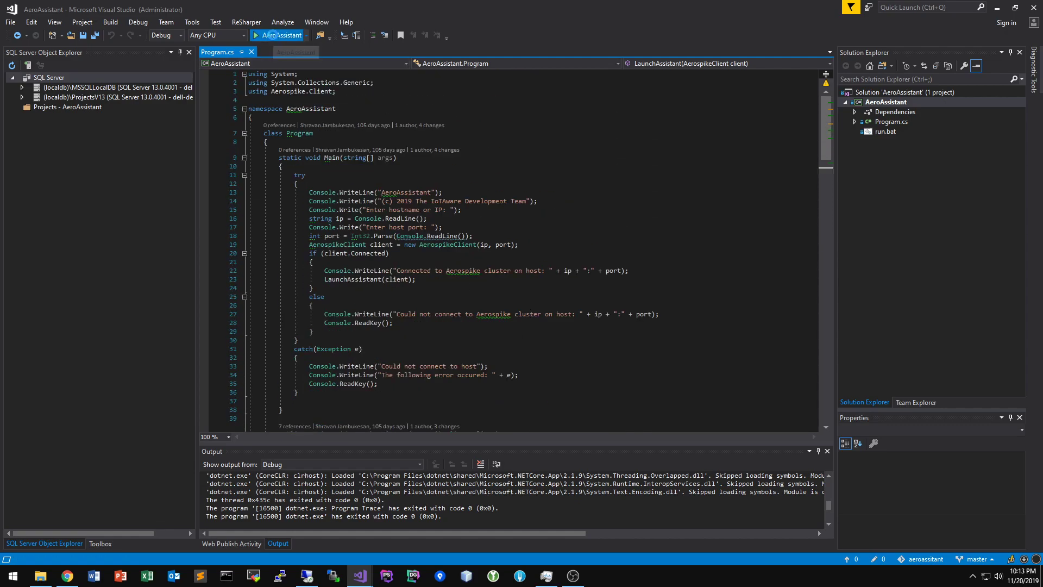
# Start AeroAssistant under the debugger and connect to the cluster at 192.168.1.25 port 3000
pyautogui.click(265, 35)
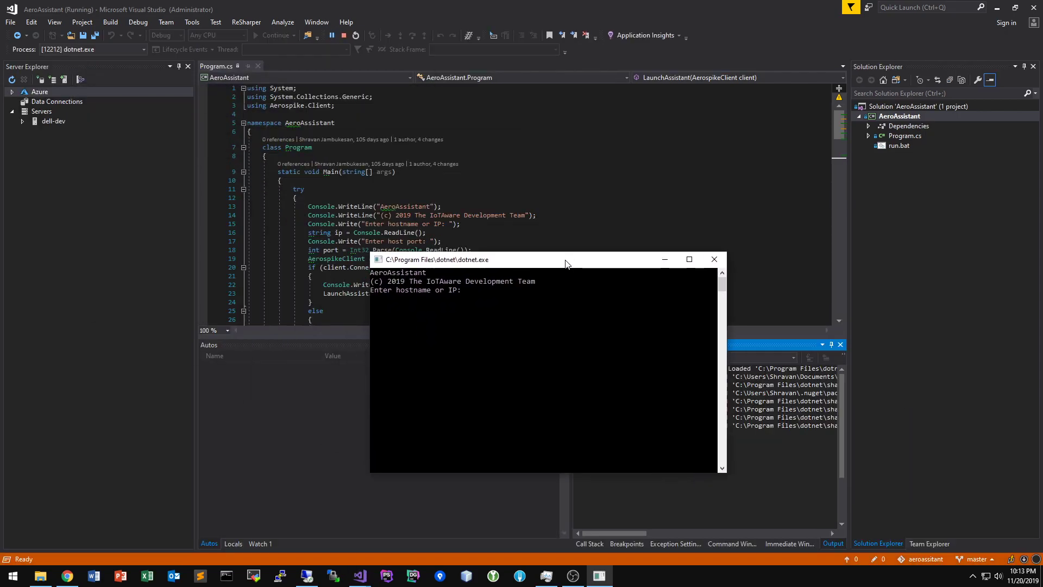
pyautogui.write('192.168')
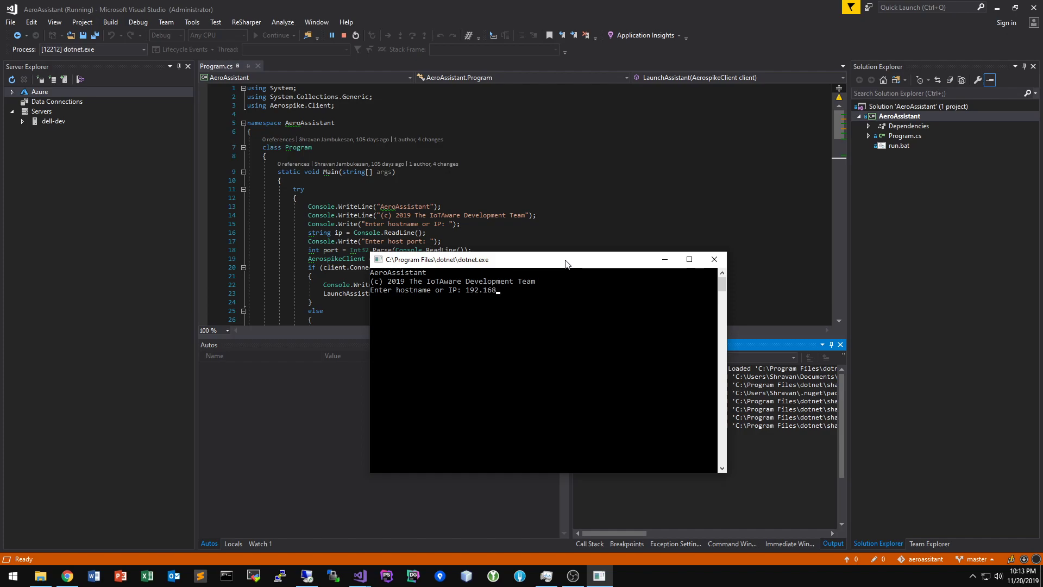
pyautogui.write('1')
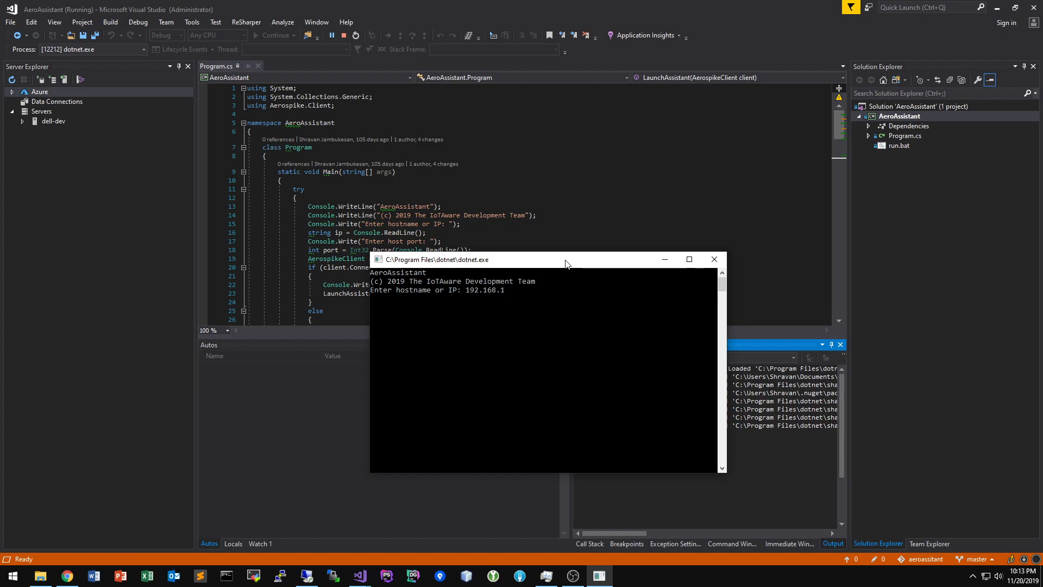
pyautogui.write('25')
pyautogui.write('3')
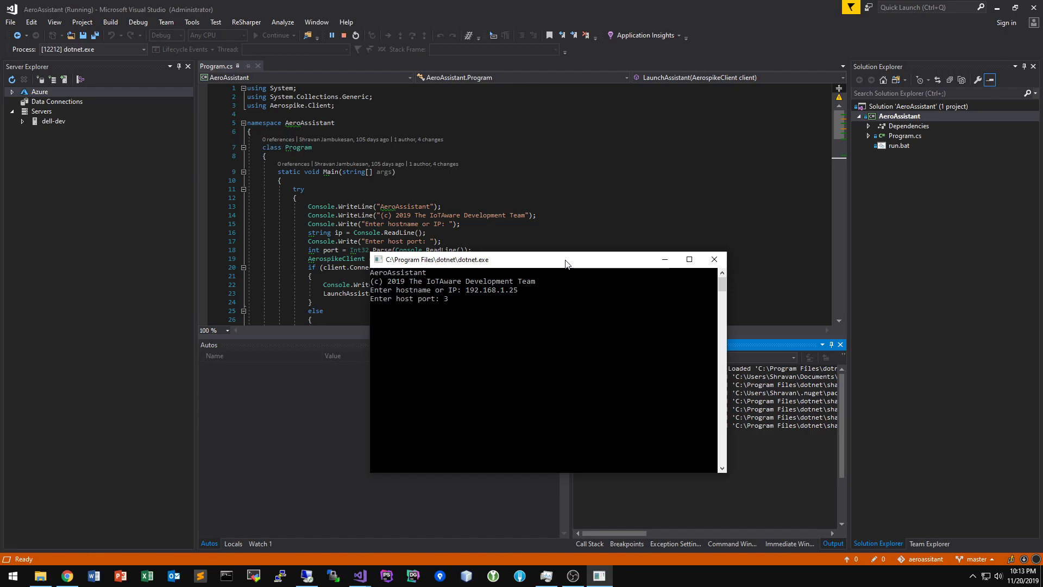
pyautogui.write('000')
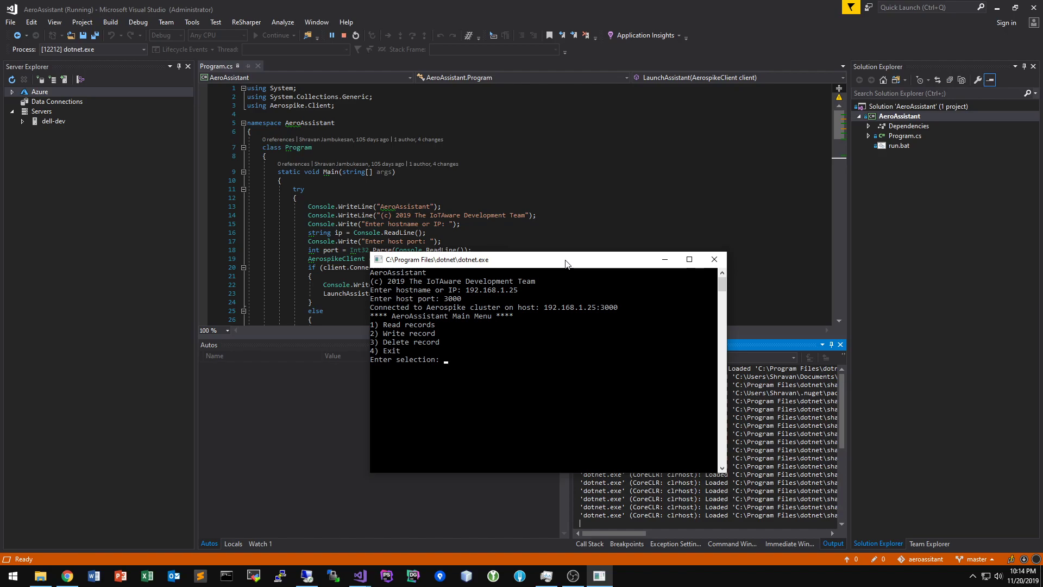
# Choose option 1 and read record AAPL from namespace nsdev, set avEquitiesSet, showing its prices
pyautogui.write('1')
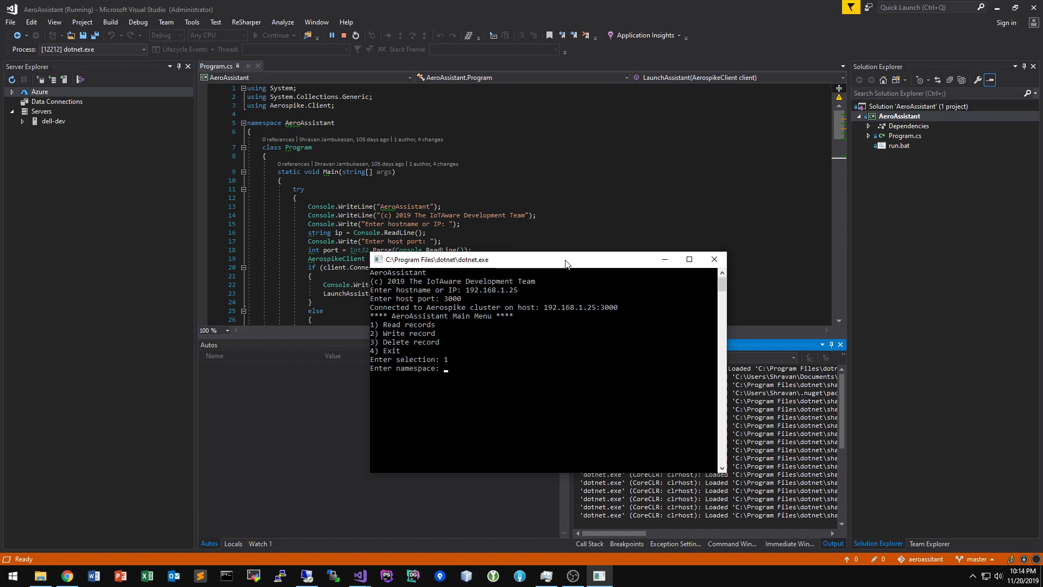
pyautogui.write('nsdev')
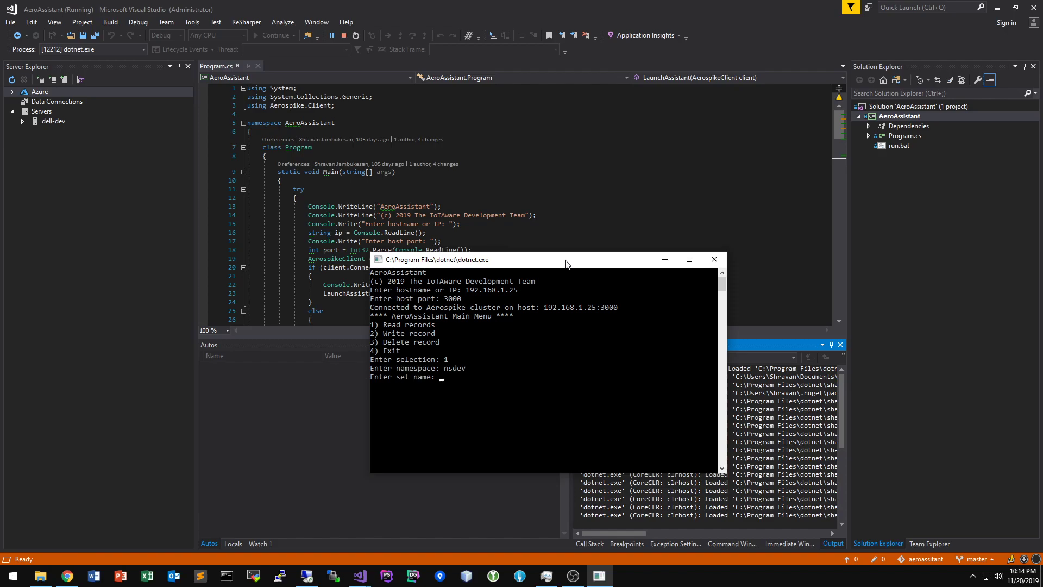
pyautogui.write('avEquitiesSet')
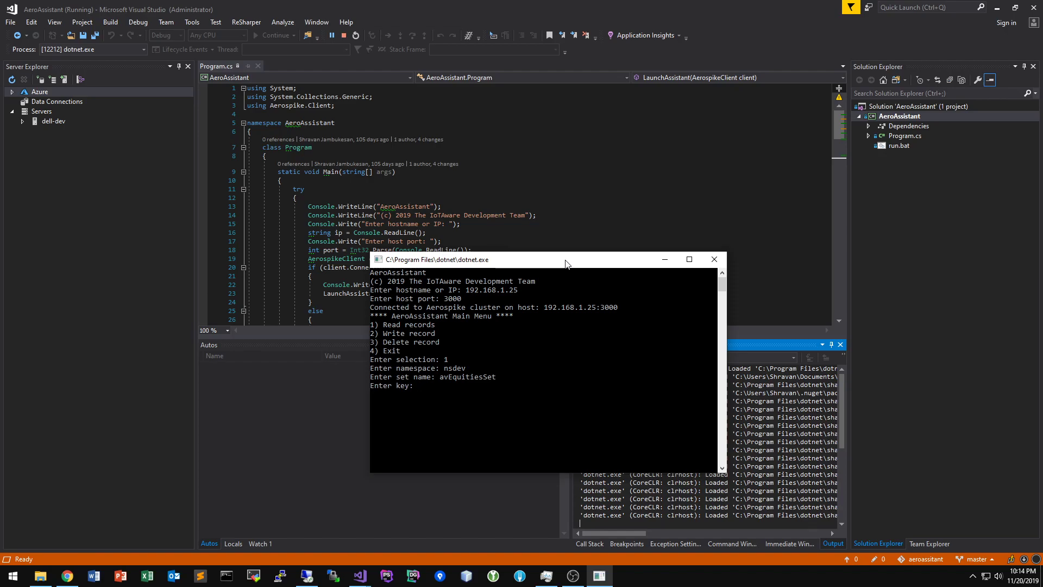
pyautogui.write('A')
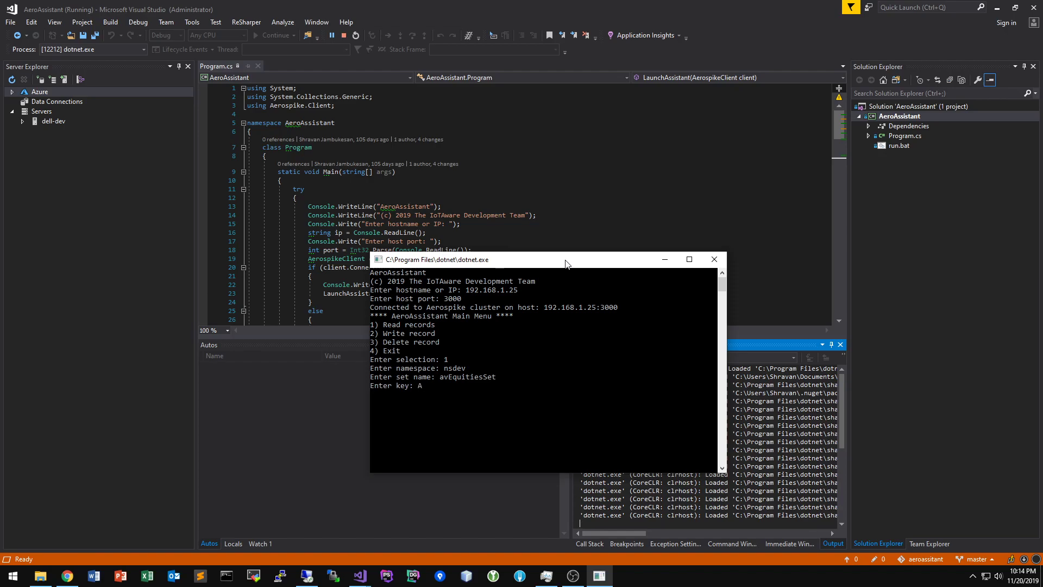
pyautogui.write('APL')
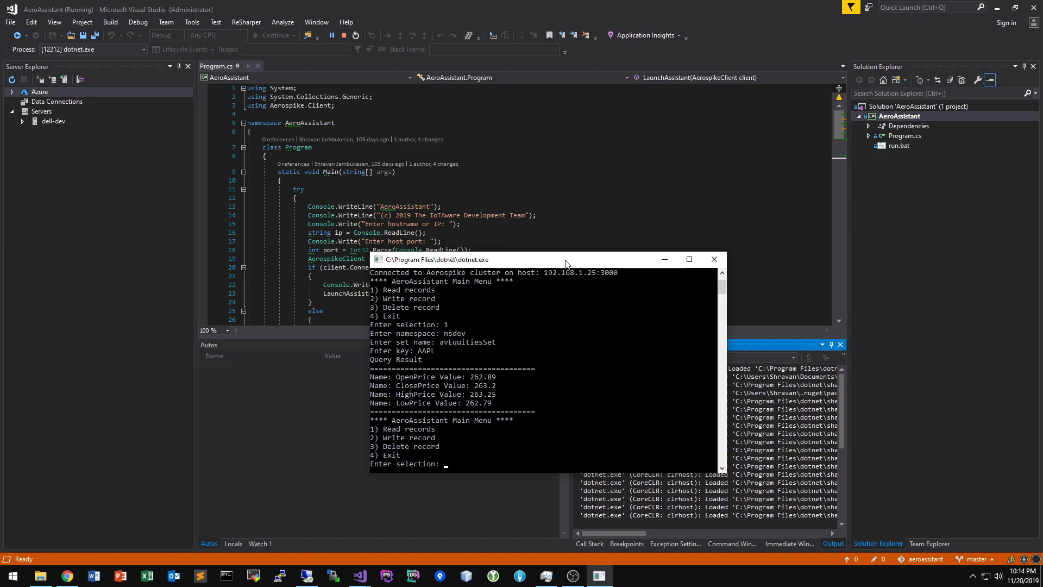
pyautogui.moveTo(521, 381)
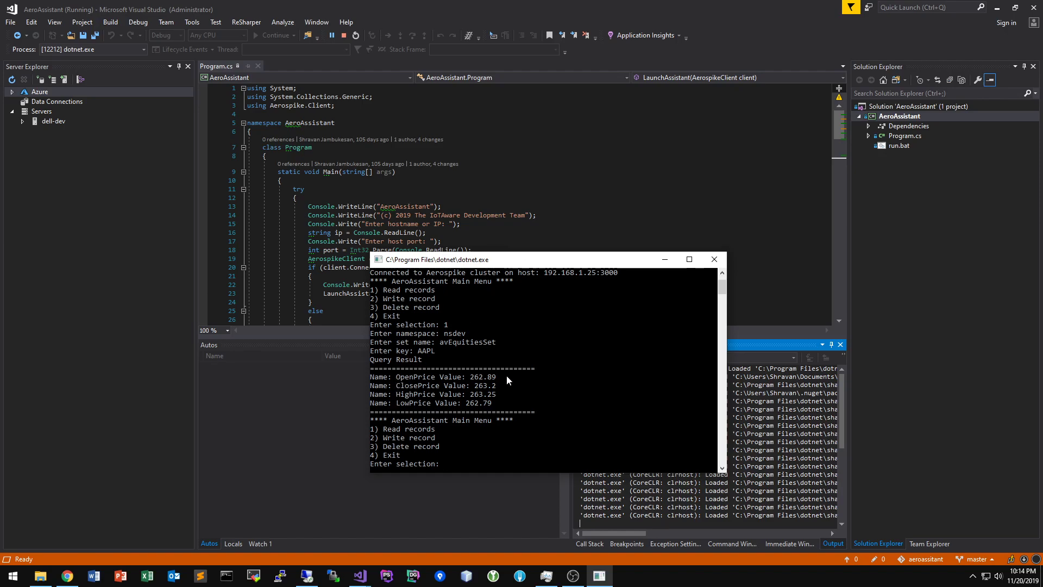
pyautogui.moveTo(469, 310)
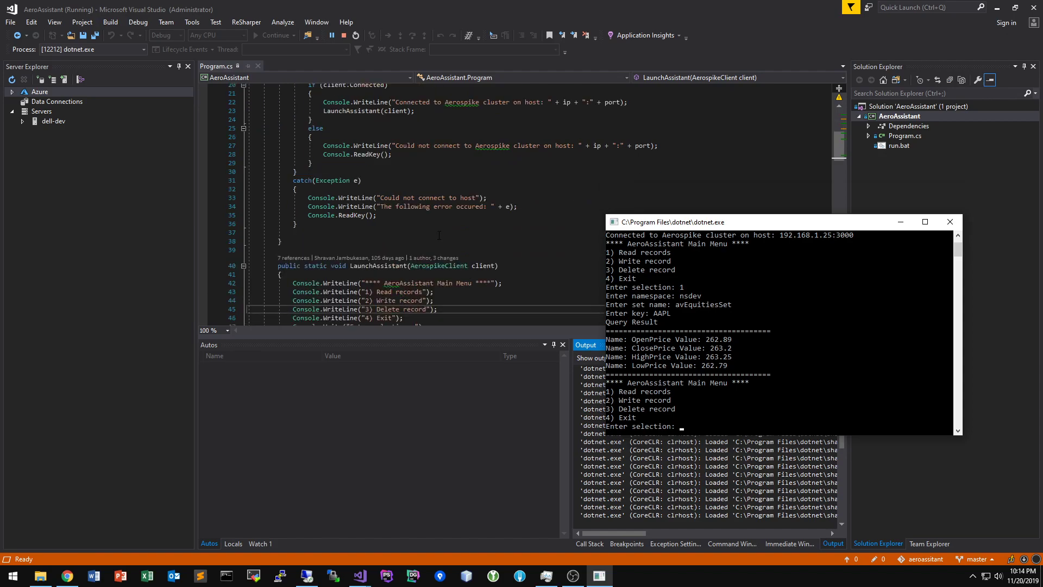
# Choose Write record from the AeroAssistant menu so it prompts for a namespace
pyautogui.scroll(-3)
pyautogui.write('2')
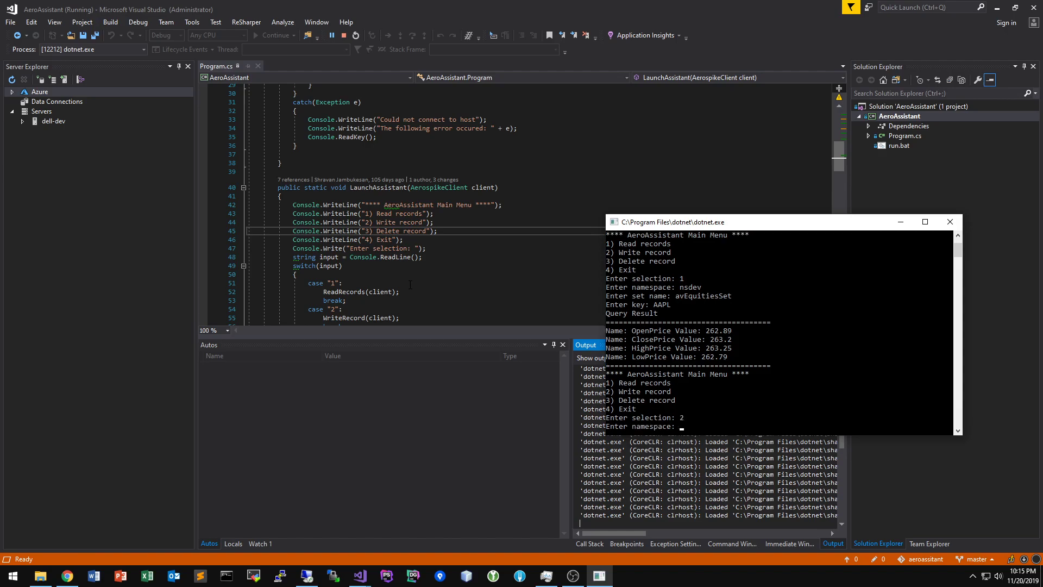
# Write record testKey with testBin value 1234 to nsdev/avEquitiesSet, then read testKey back
pyautogui.write('nsdev')
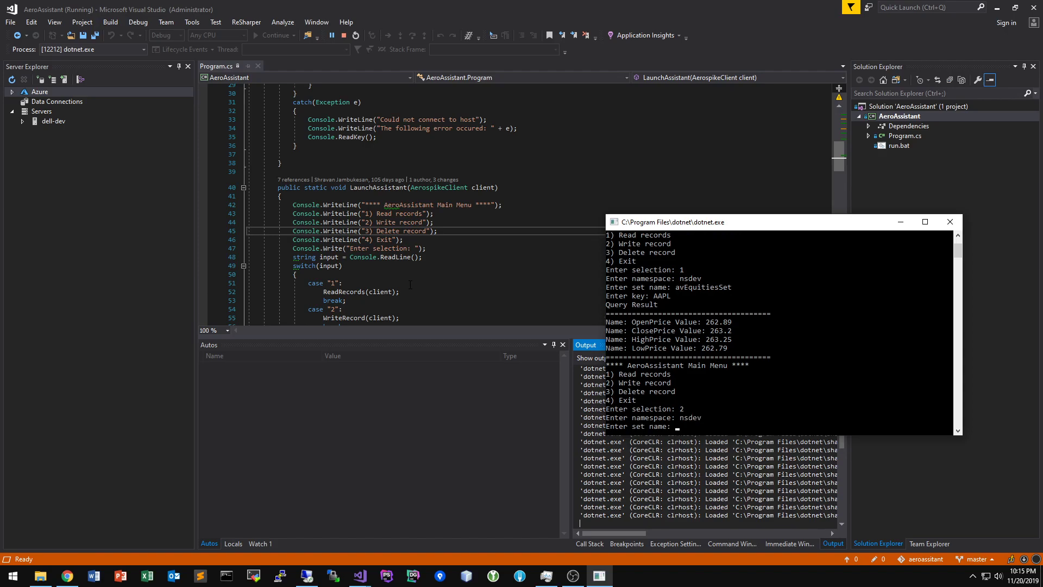
pyautogui.write('avEquitiesSe')
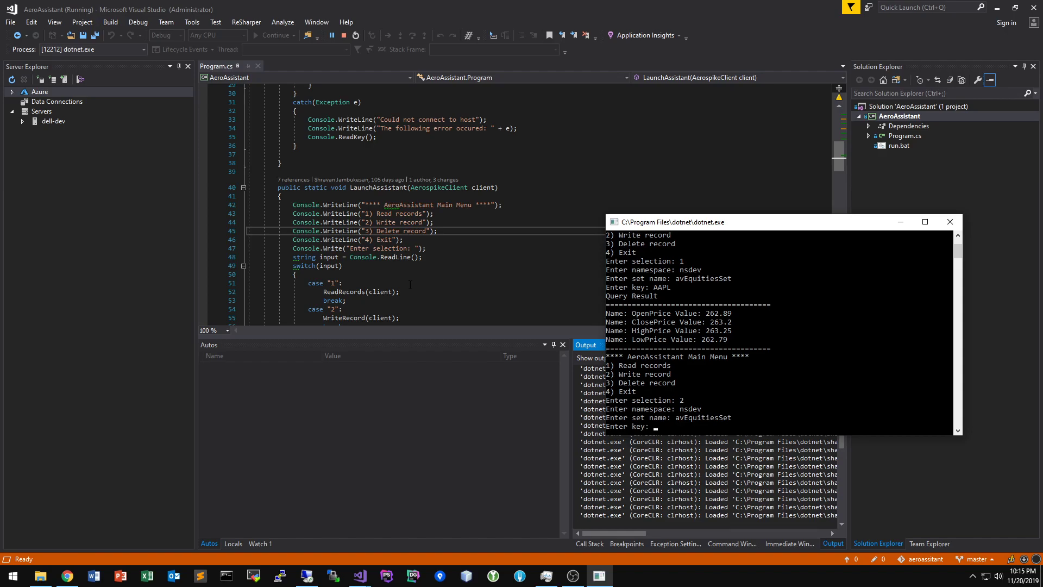
pyautogui.write('testKey')
pyautogui.write('testBin')
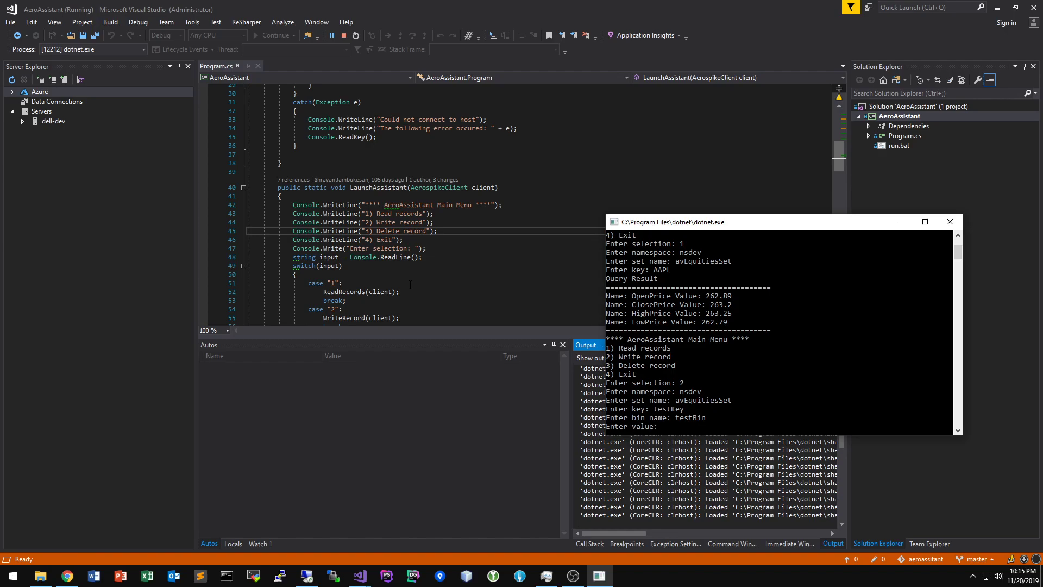
pyautogui.write('1234')
pyautogui.write('avEquitiesSe')
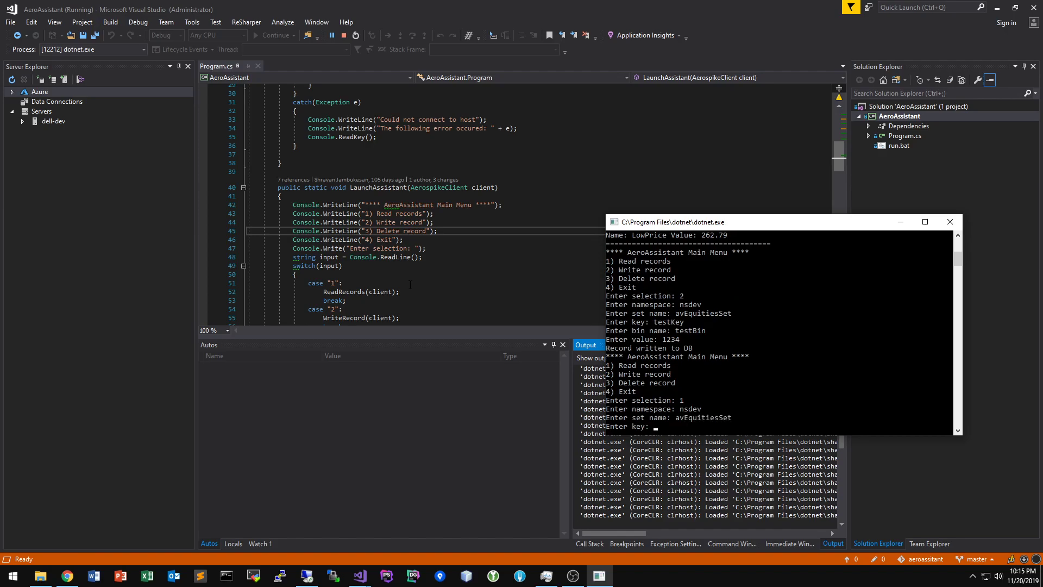
pyautogui.write('testKey')
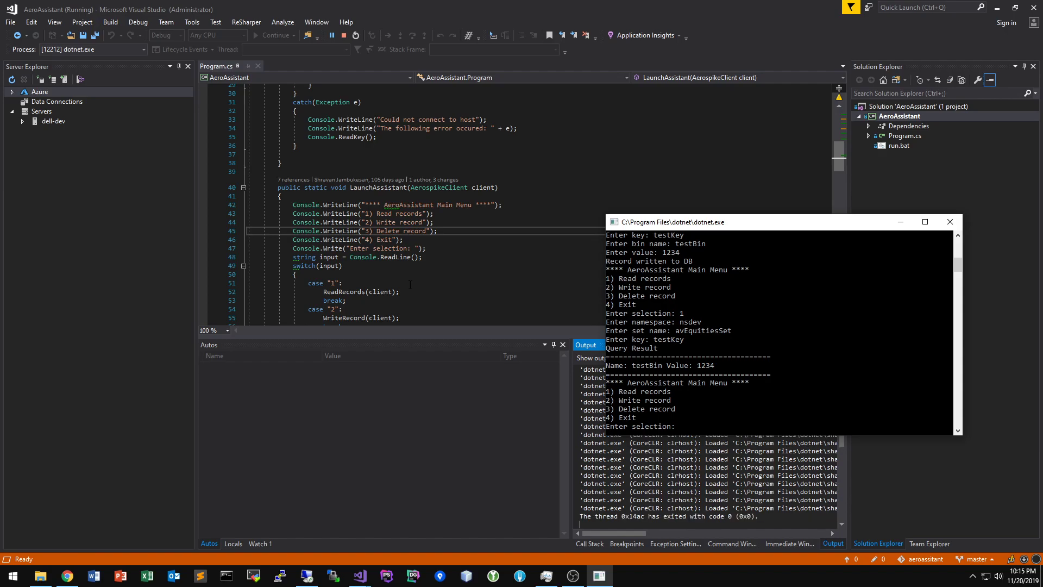
# Choose option 3 and delete record testKey from nsdev/avEquitiesSet
pyautogui.write('3')
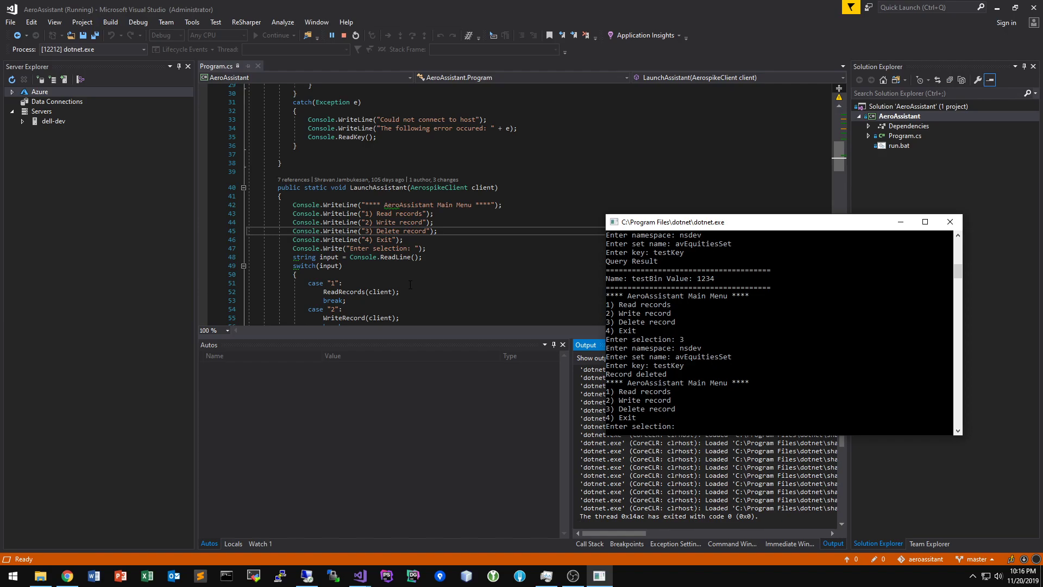
# Review Program.cs, then choose option 4 to exit AeroAssistant and end the debug session
pyautogui.scroll(-3)
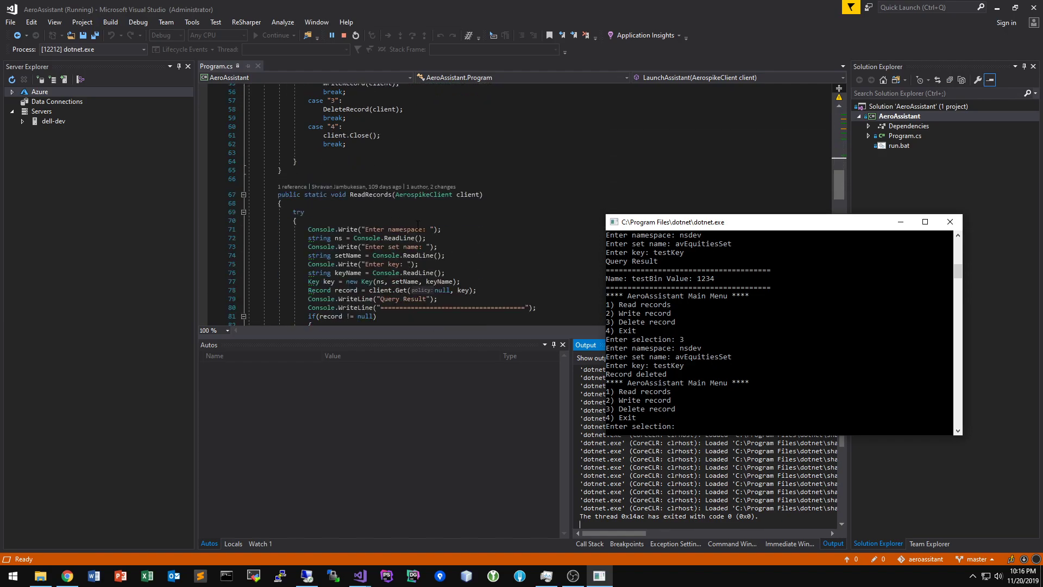
pyautogui.scroll(-3)
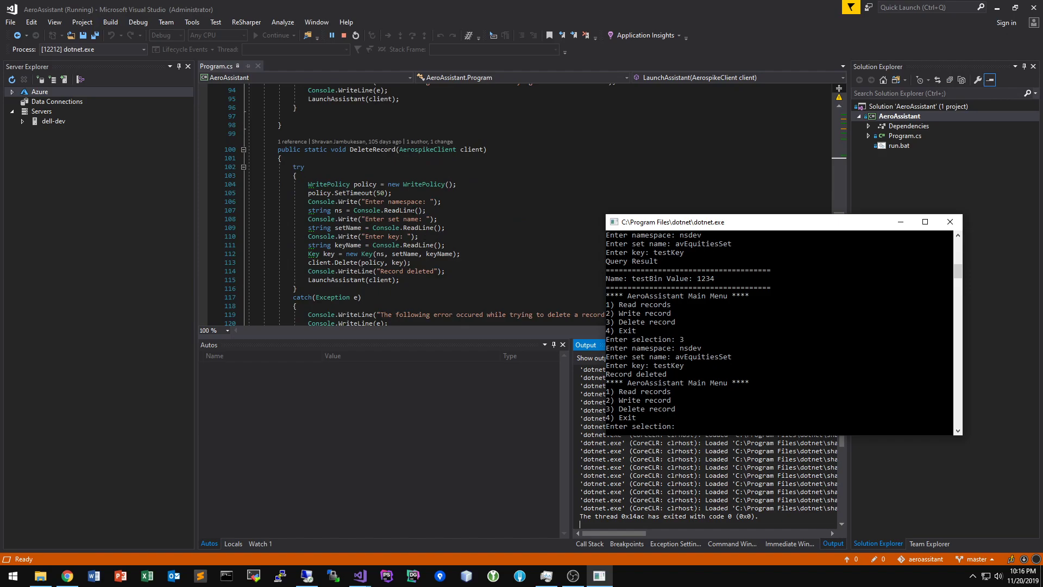
pyautogui.scroll(3)
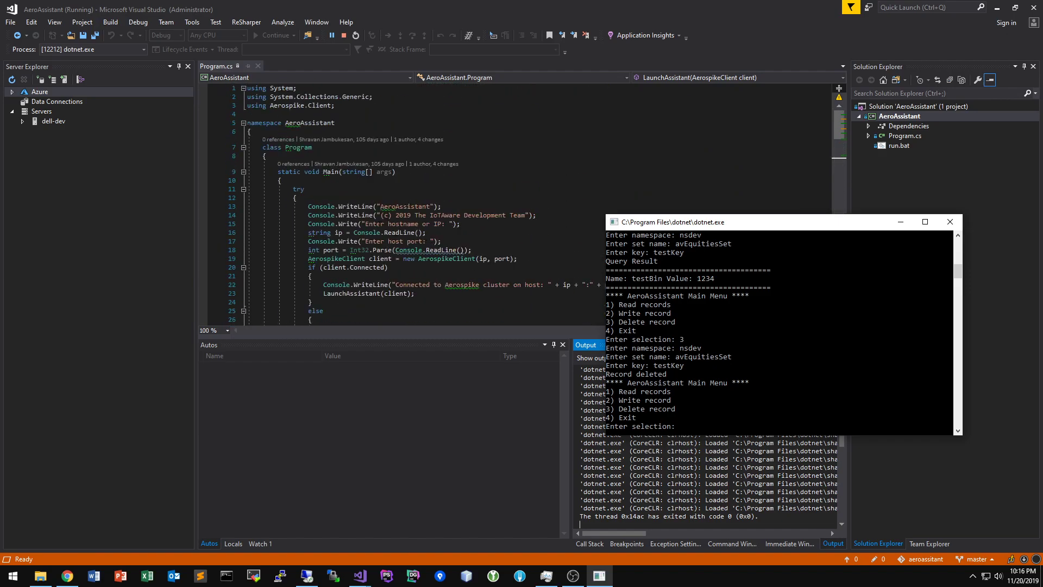
pyautogui.moveTo(318, 233)
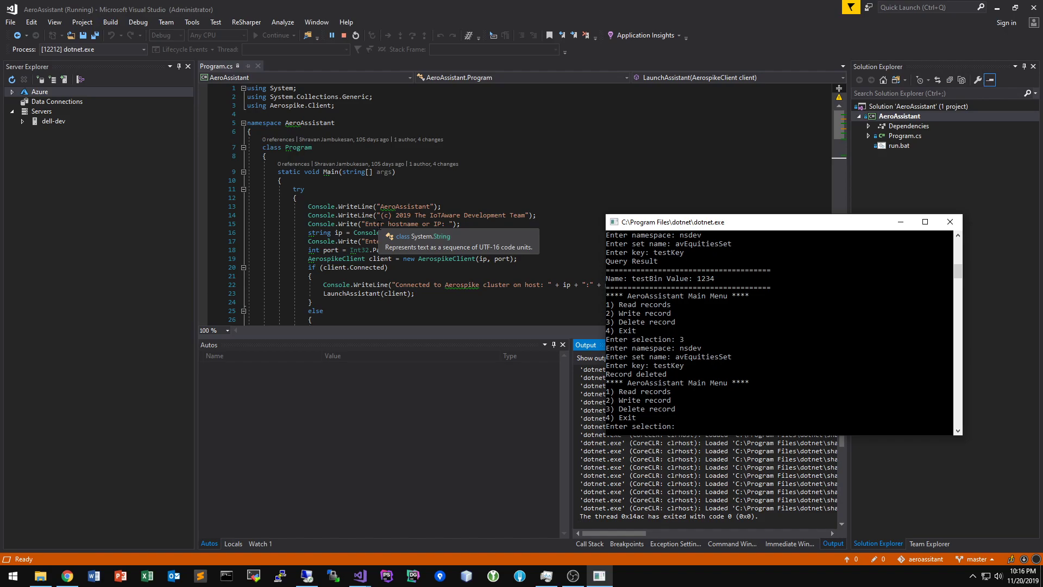
pyautogui.scroll(-3)
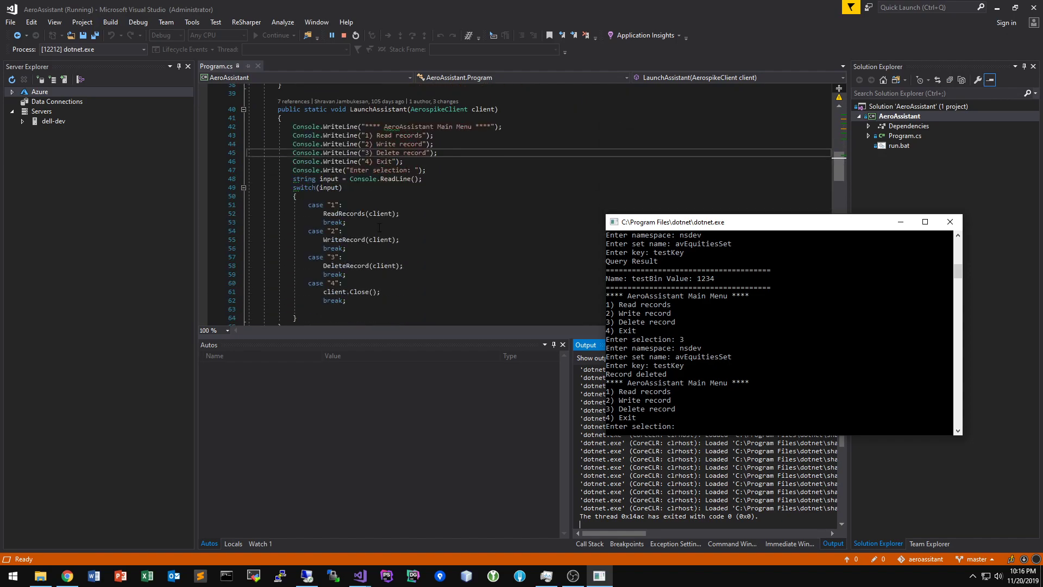
pyautogui.scroll(-3)
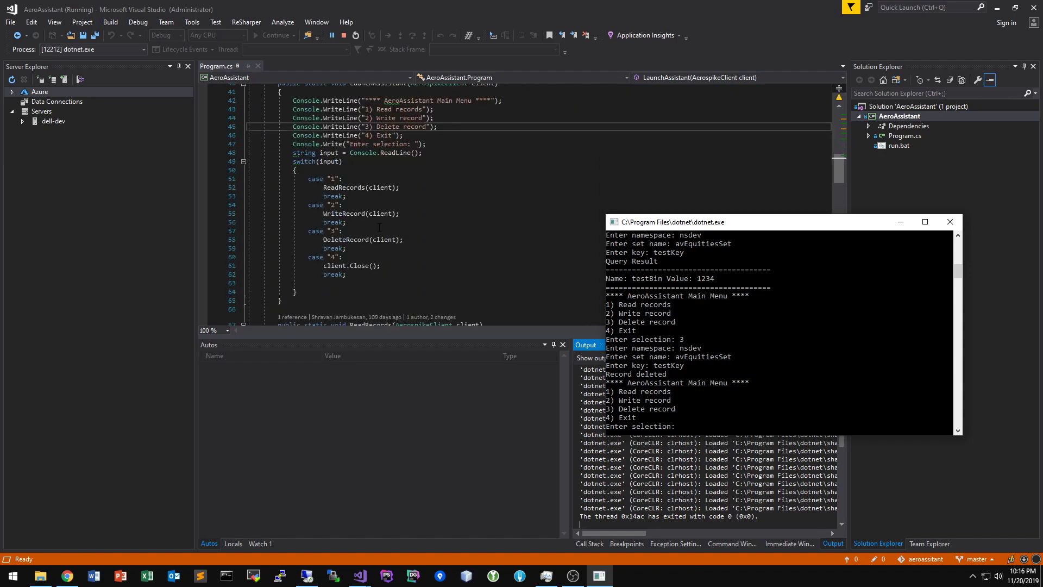
pyautogui.scroll(-3)
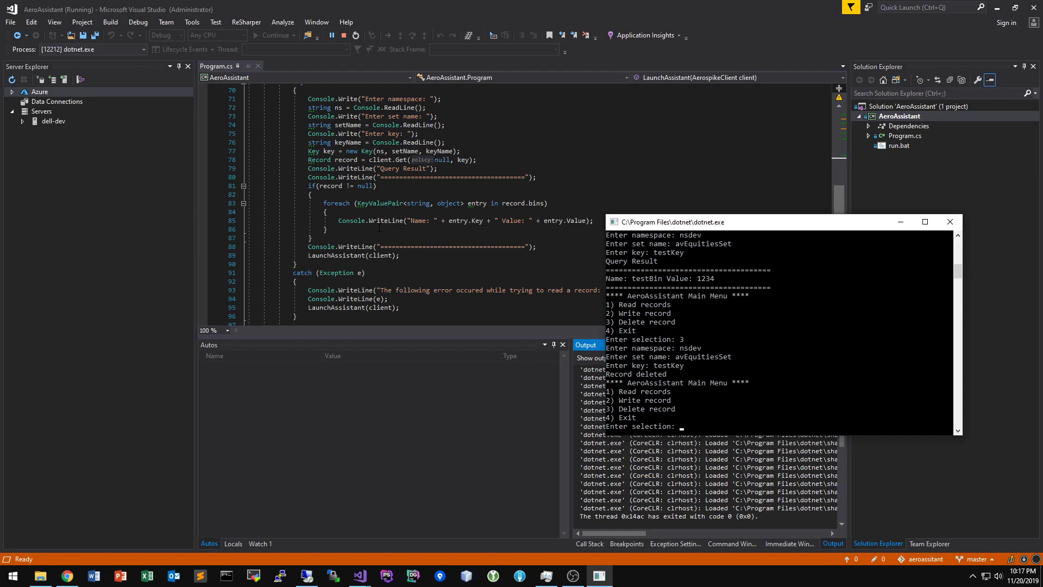
pyautogui.write('4')
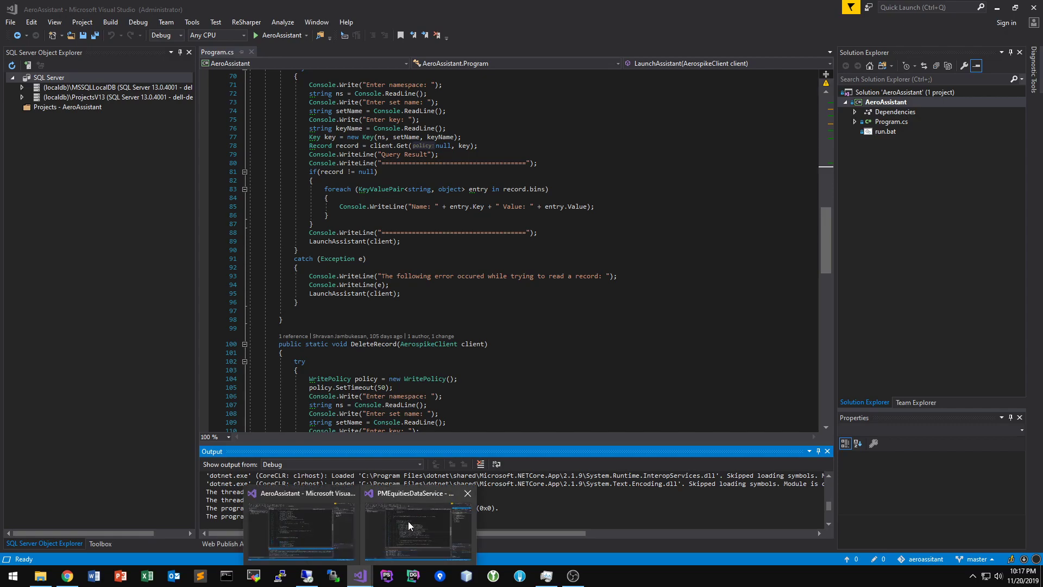
# Switch to the PMEquitiesDataService solution and focus the AerospikeDataLoader.cs code
pyautogui.click(417, 525)
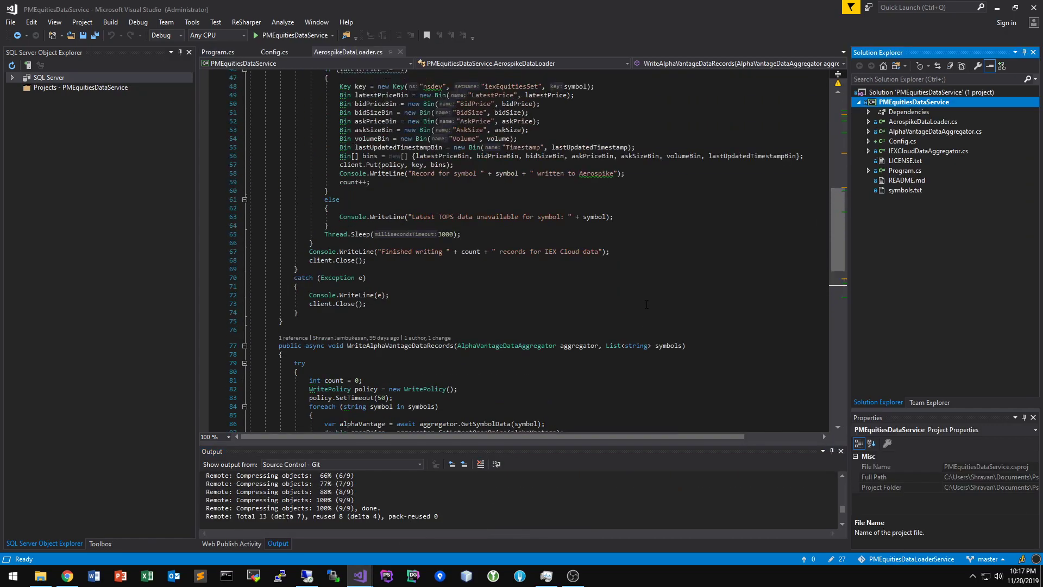
pyautogui.scroll(3)
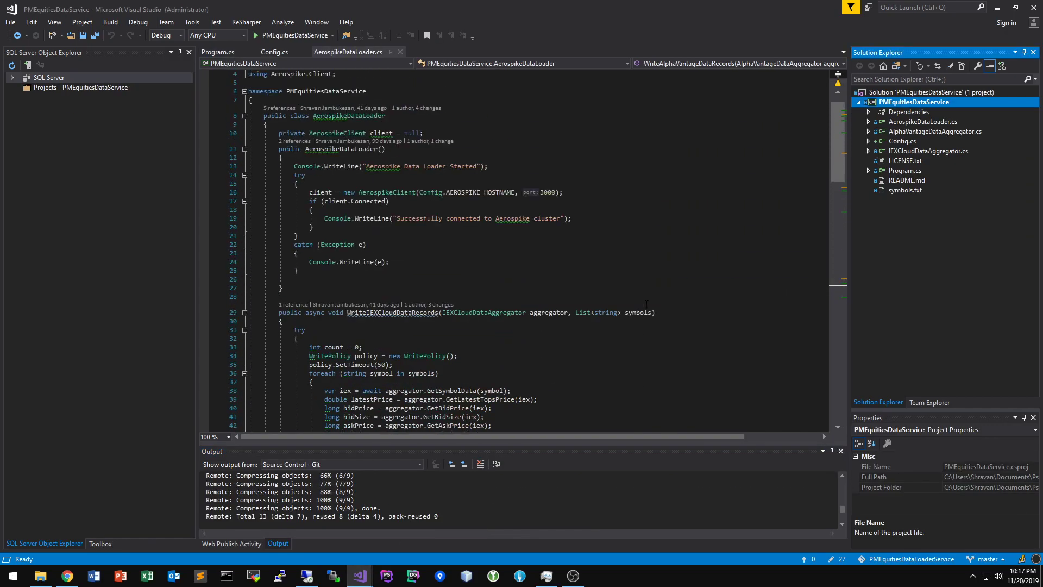
pyautogui.click(300, 279)
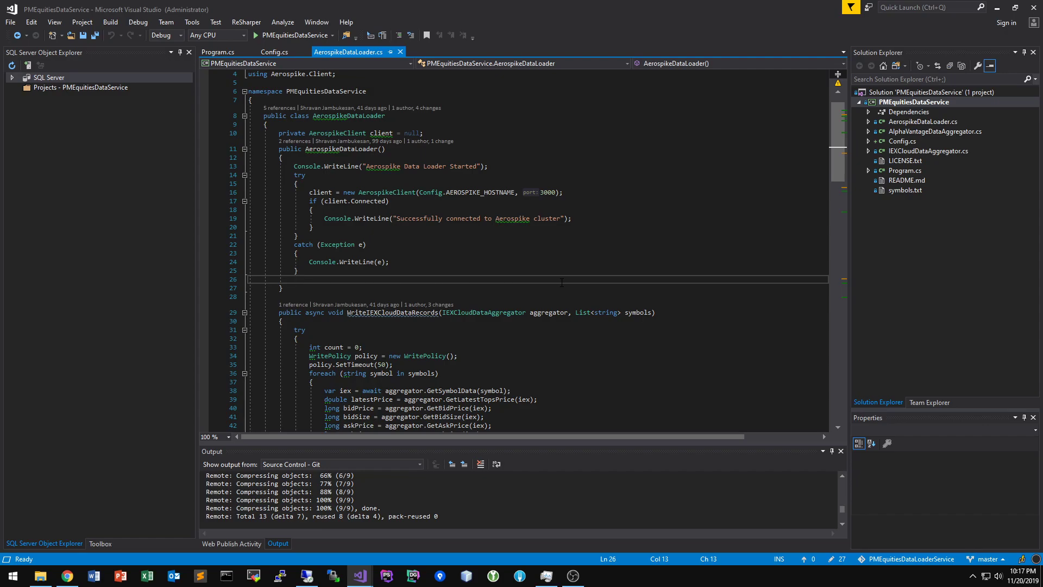
# Read down AerospikeDataLoader.cs to the WriteIEXCloudDataRecords method
pyautogui.scroll(-3)
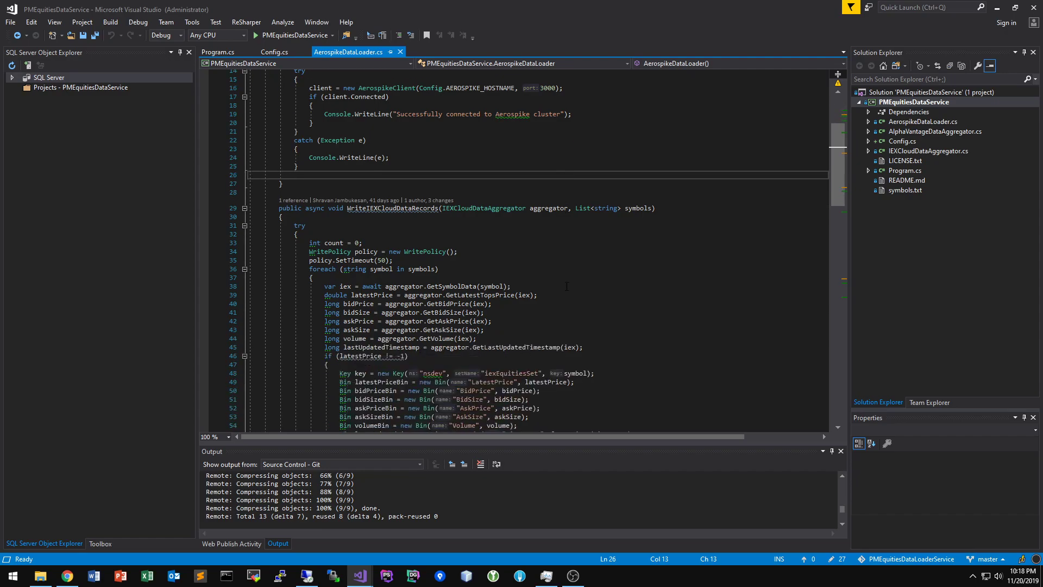
pyautogui.scroll(-3)
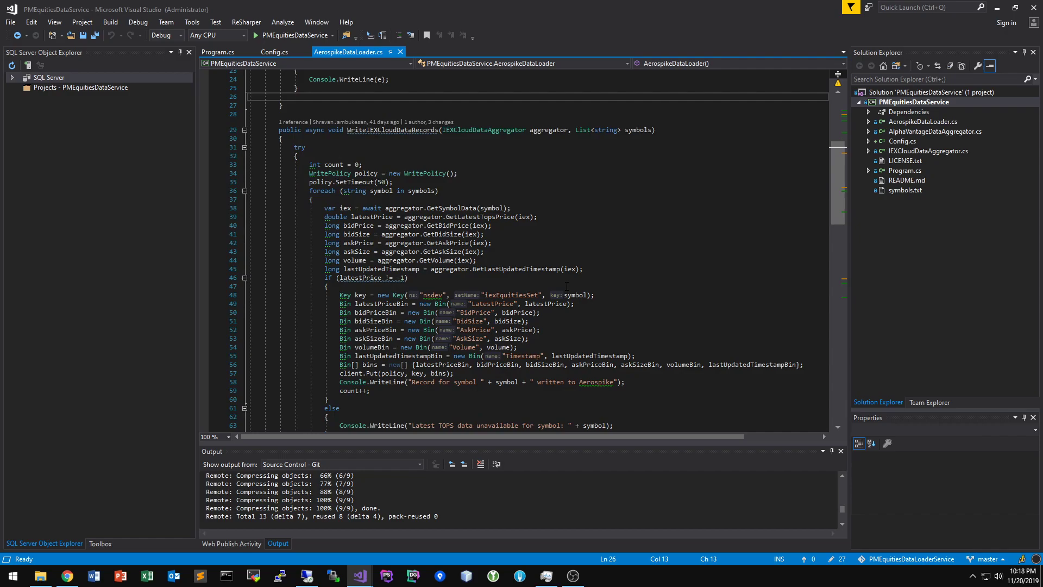
pyautogui.scroll(-3)
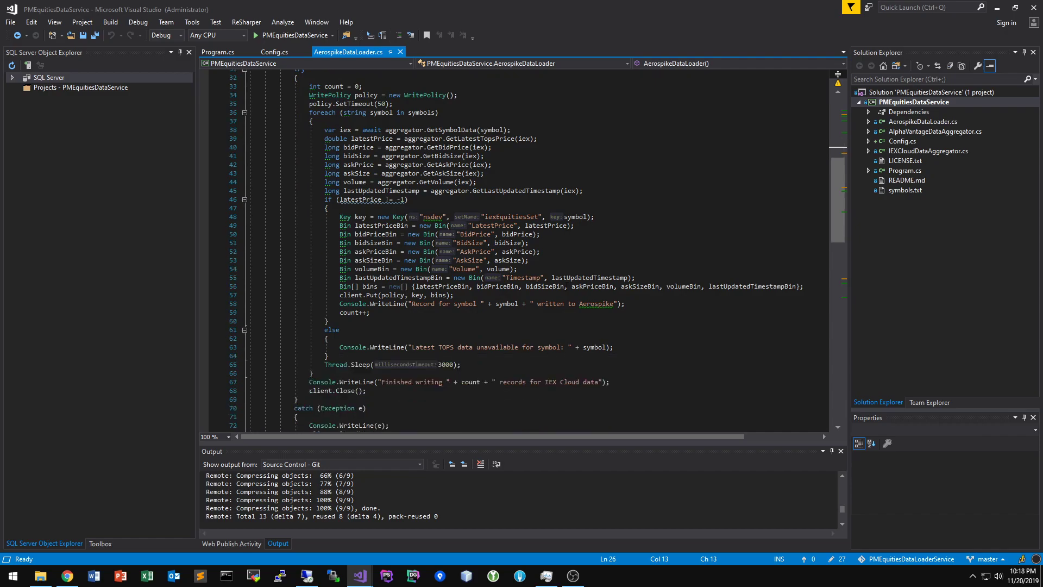
pyautogui.scroll(3)
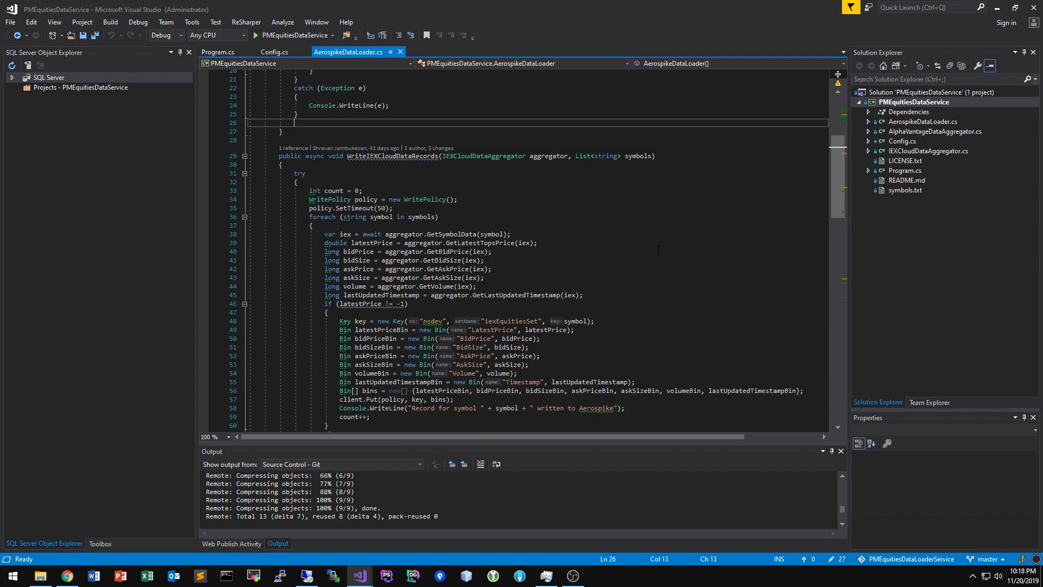
pyautogui.scroll(-3)
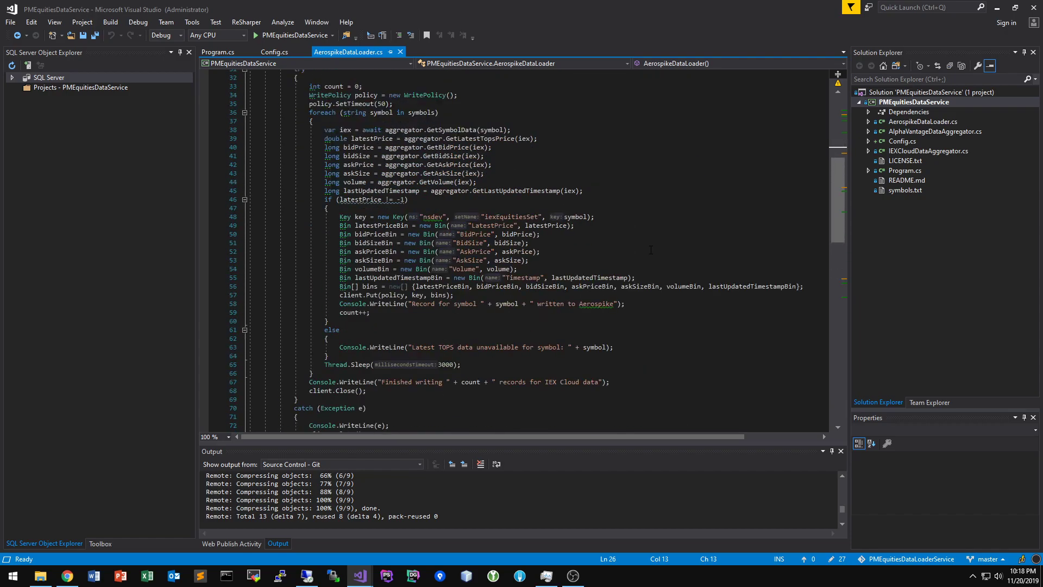
pyautogui.scroll(3)
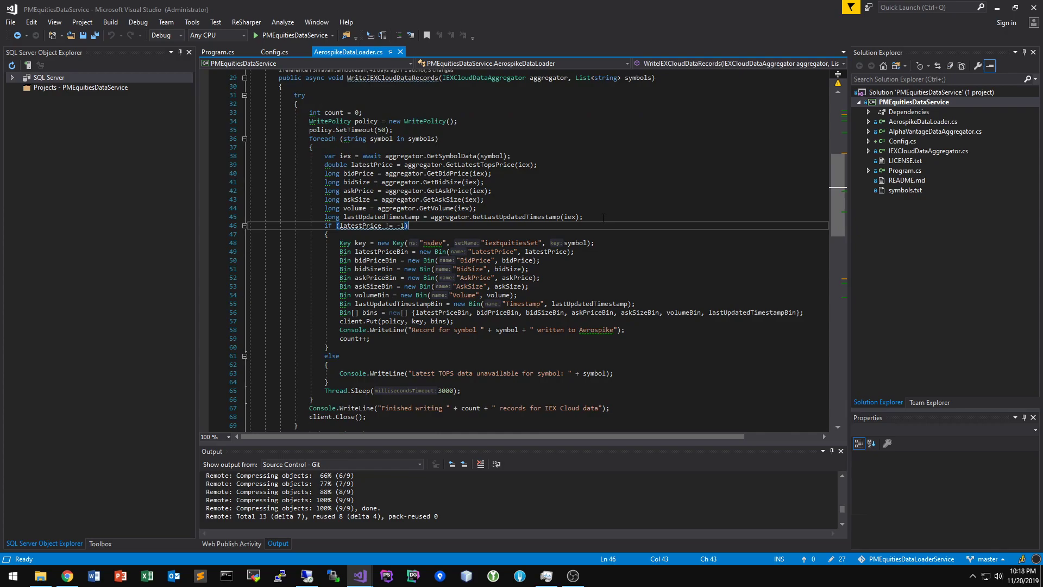
pyautogui.click(586, 217)
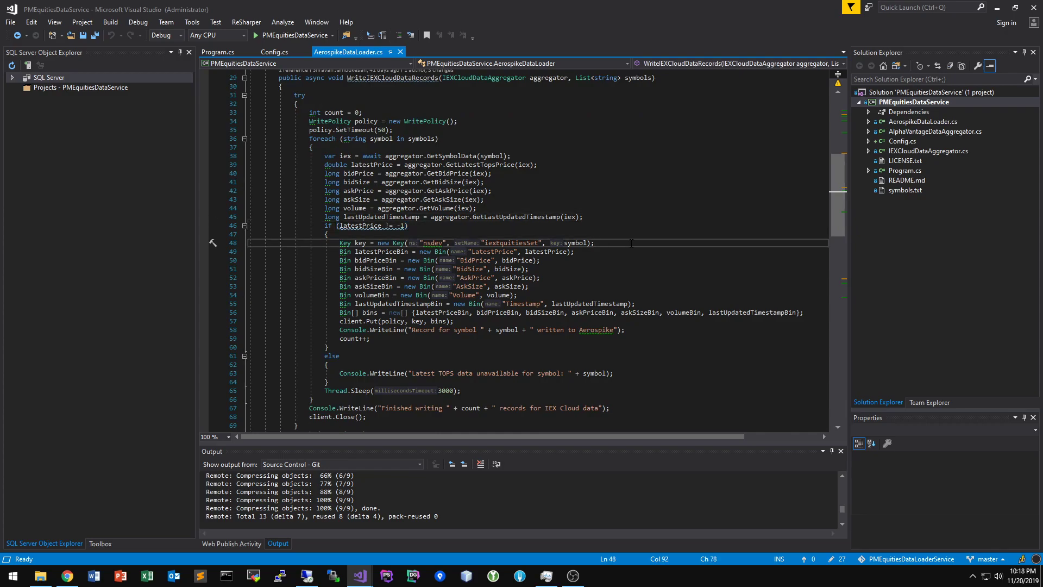
pyautogui.moveTo(596, 233)
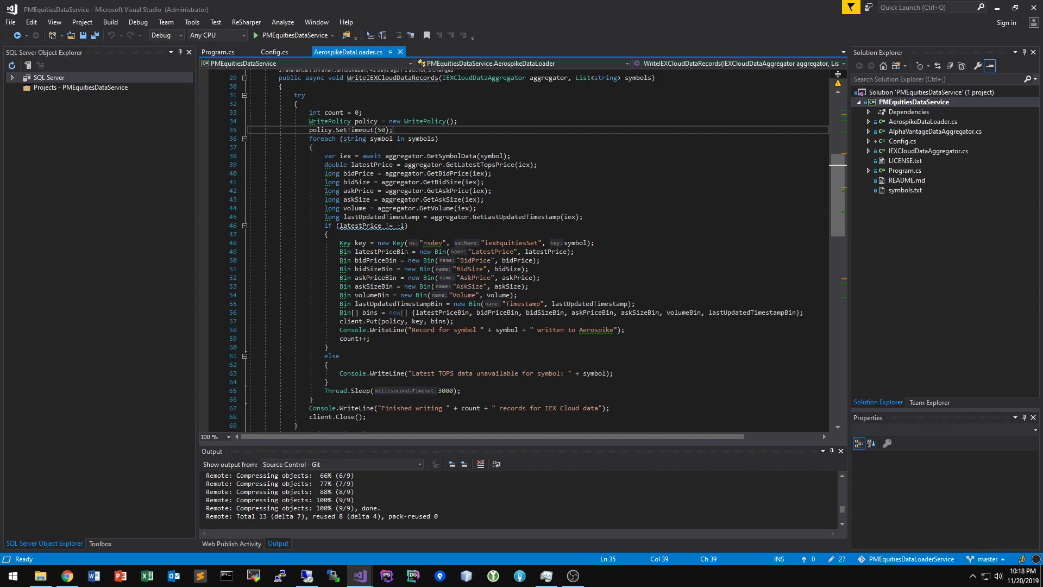
pyautogui.moveTo(433, 242)
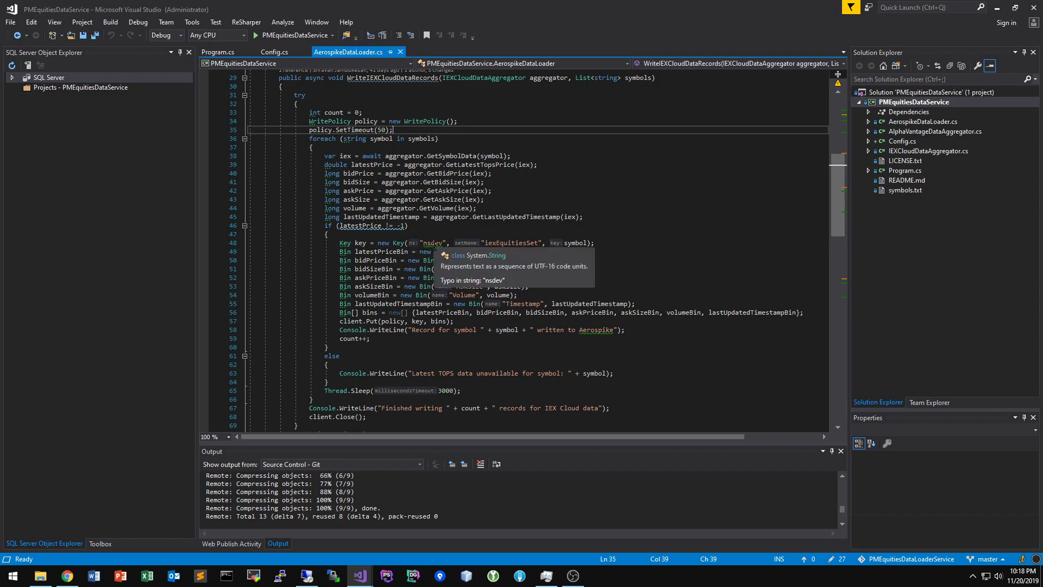
pyautogui.moveTo(467, 247)
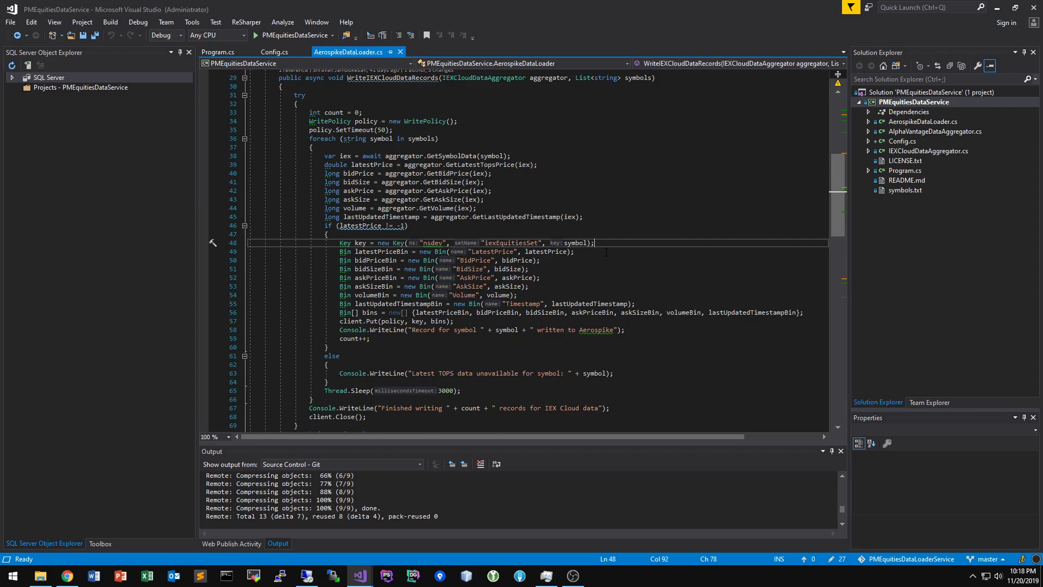
pyautogui.moveTo(381, 260)
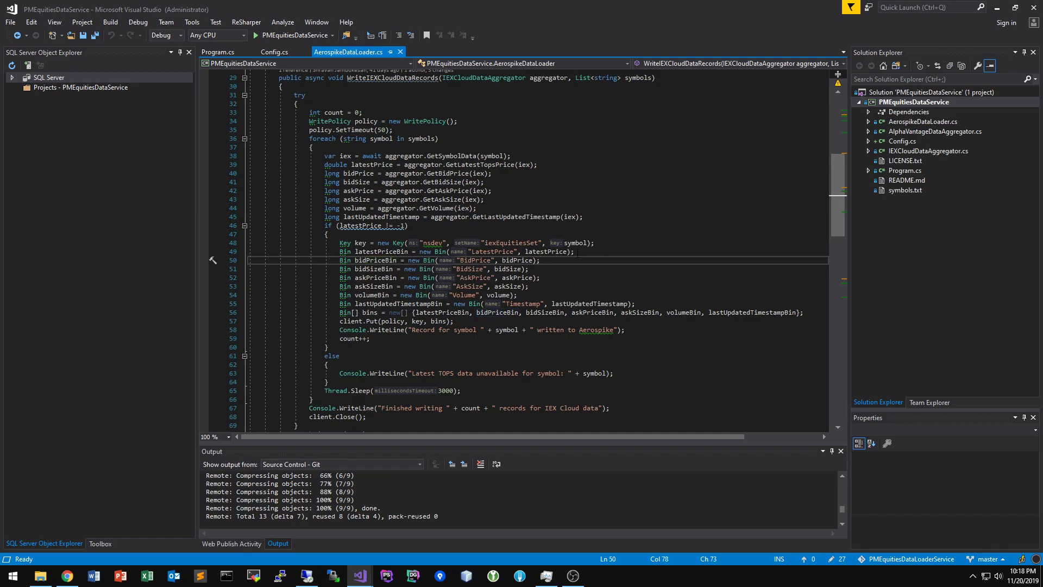
pyautogui.moveTo(478, 260)
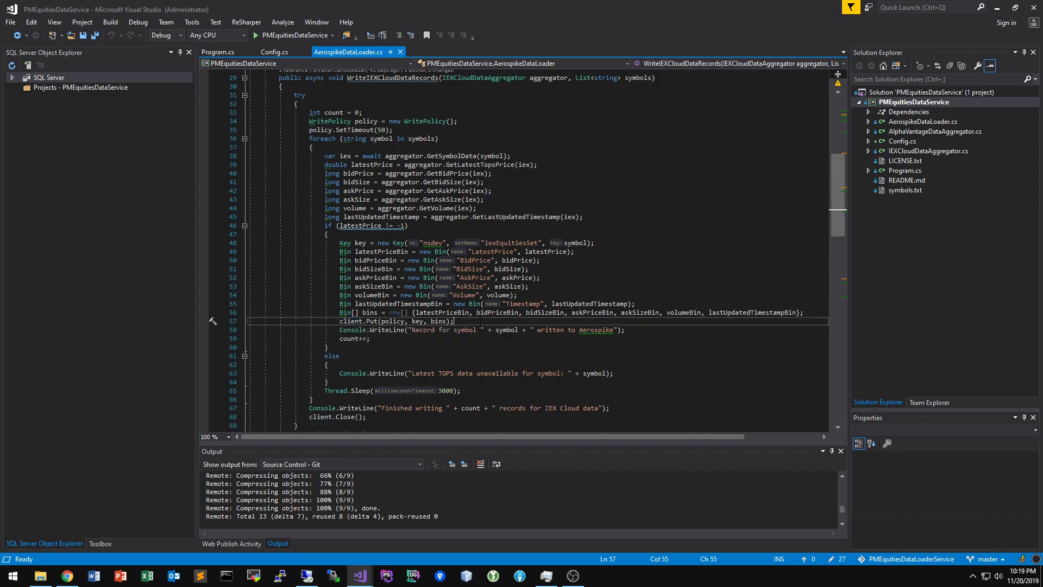
pyautogui.moveTo(396, 321)
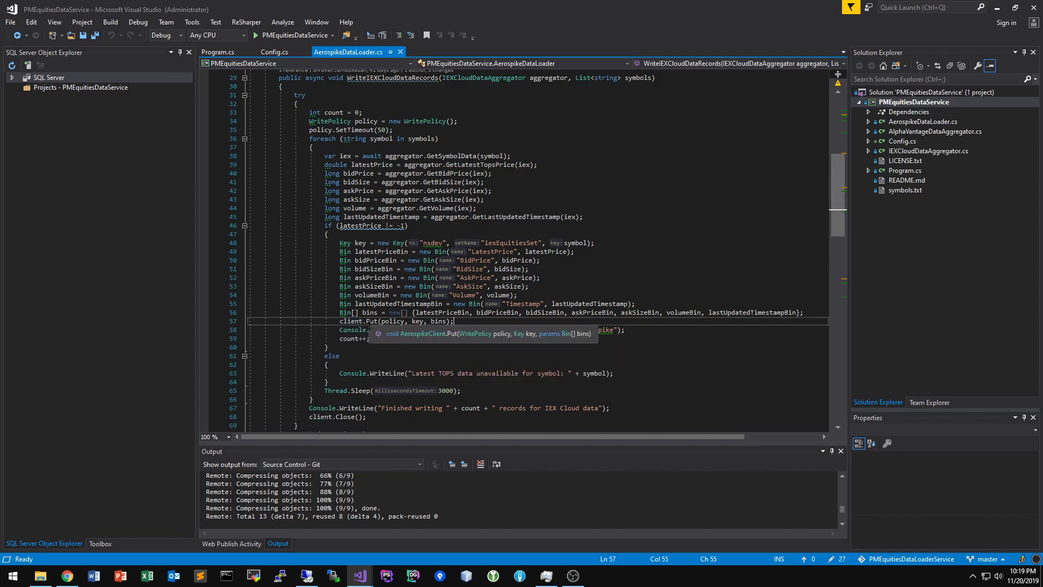
pyautogui.moveTo(394, 322)
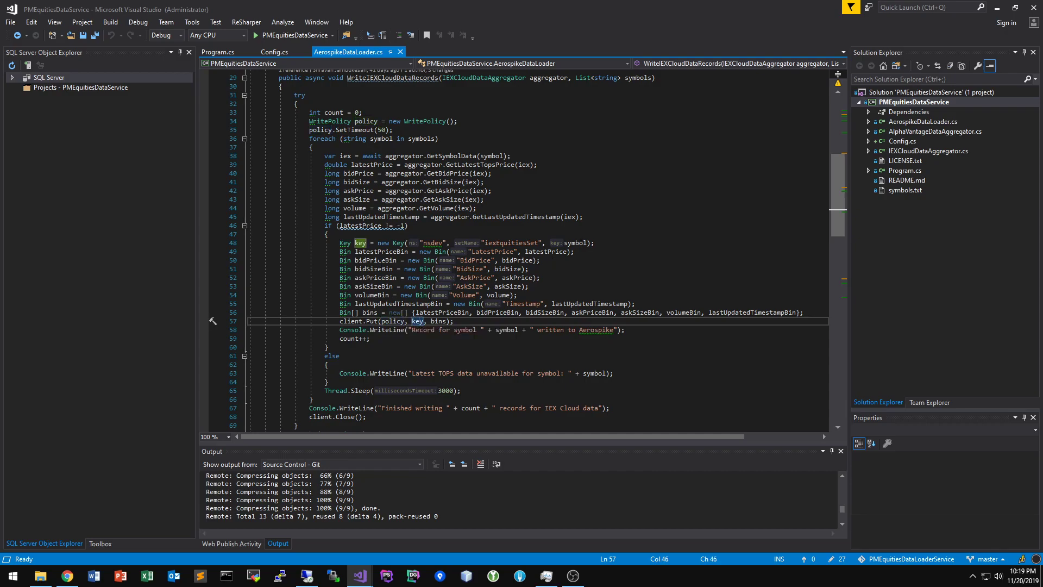
pyautogui.click(528, 286)
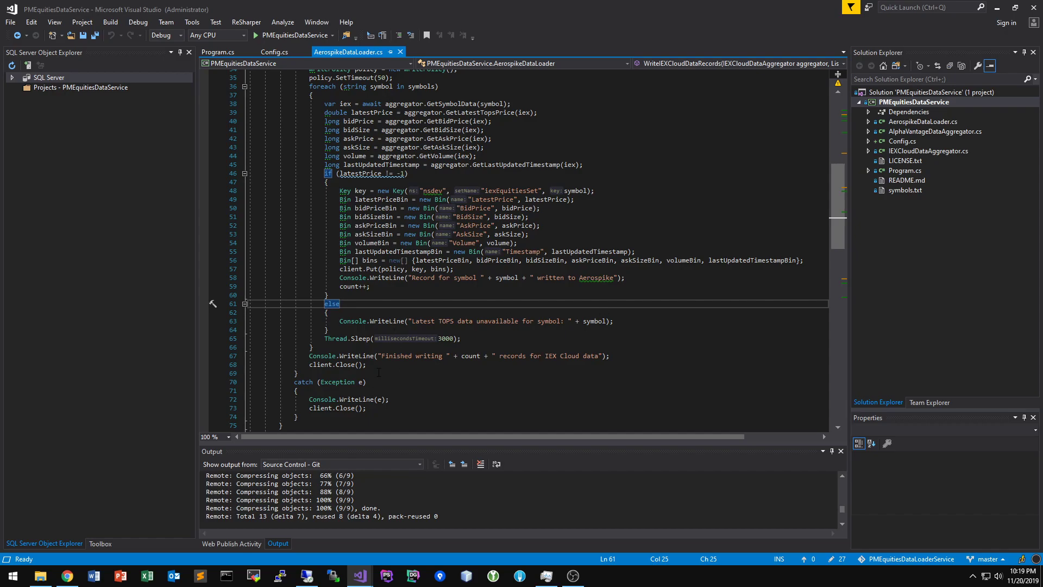
pyautogui.click(275, 372)
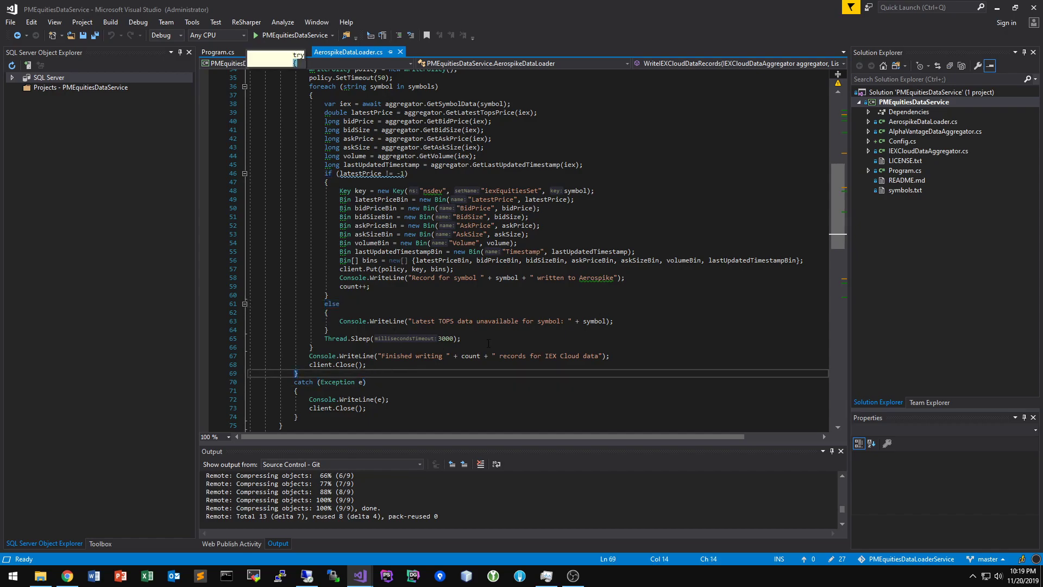
pyautogui.click(459, 338)
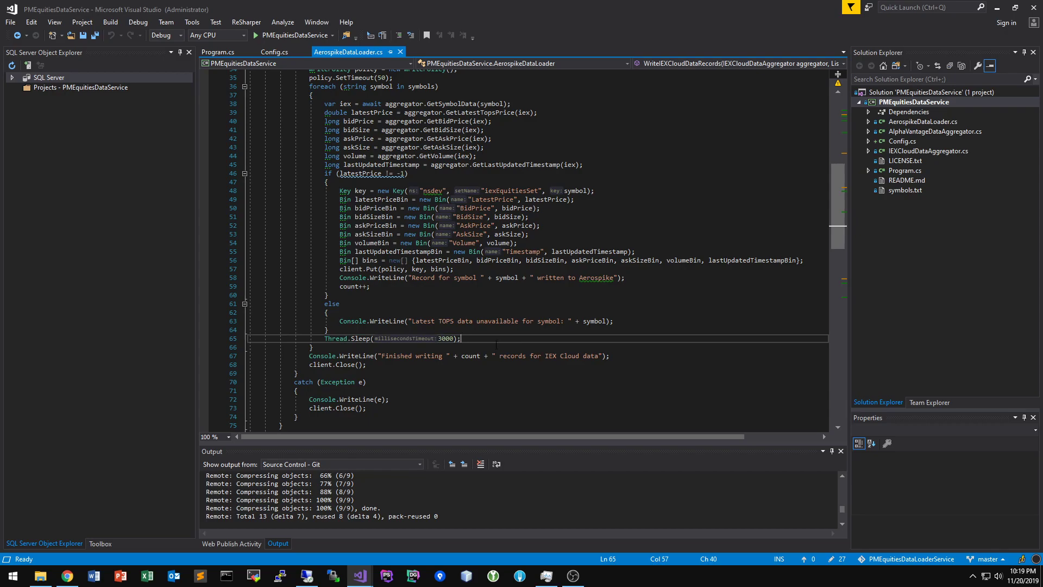
pyautogui.scroll(-3)
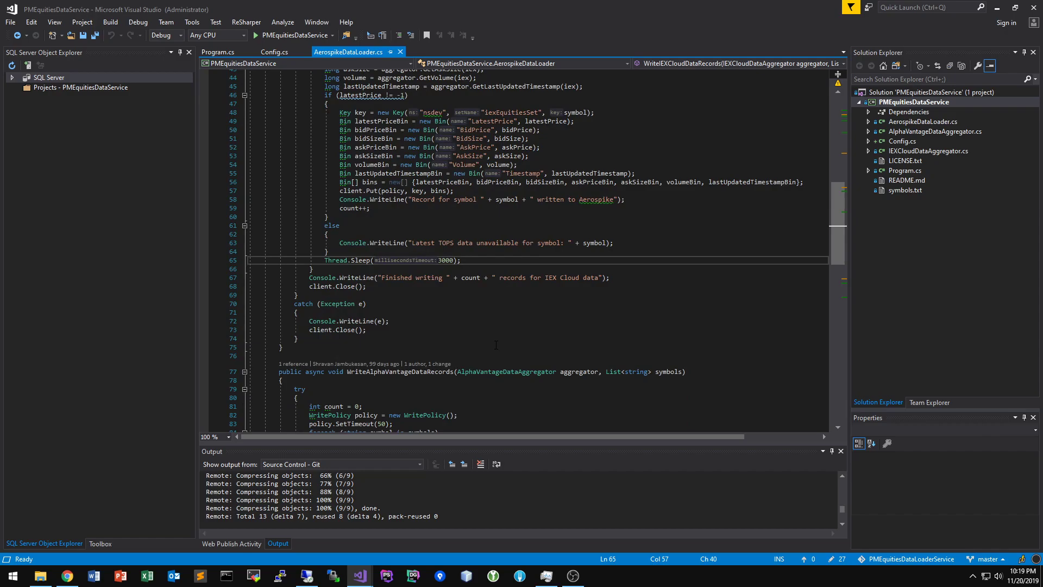
pyautogui.scroll(-3)
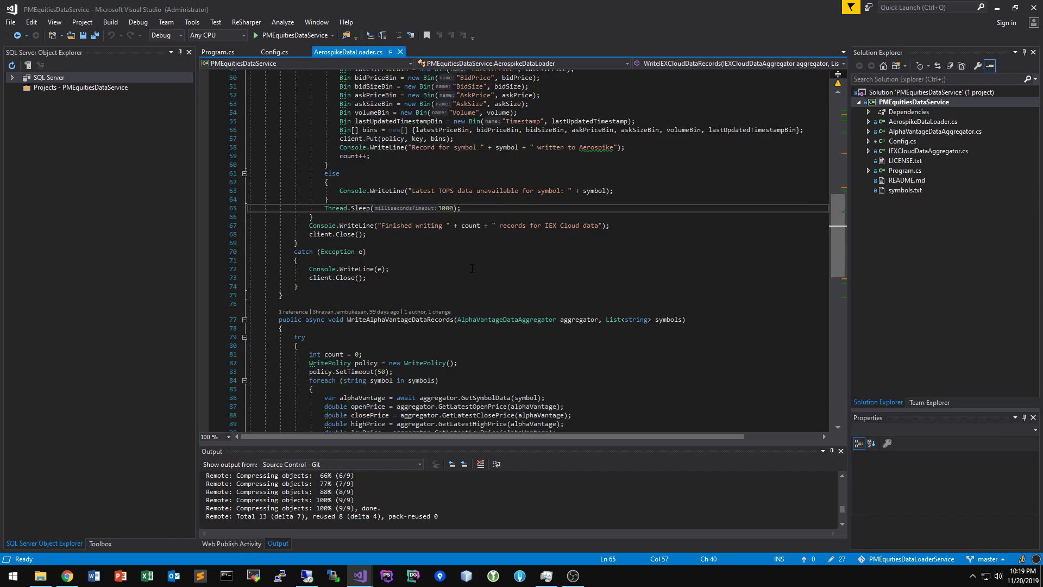
pyautogui.scroll(3)
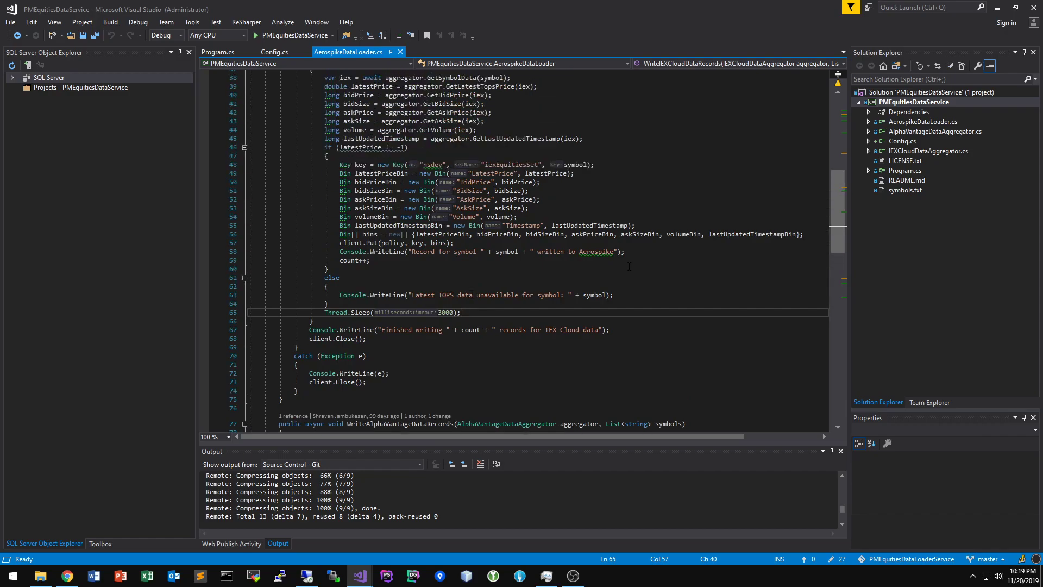
pyautogui.scroll(3)
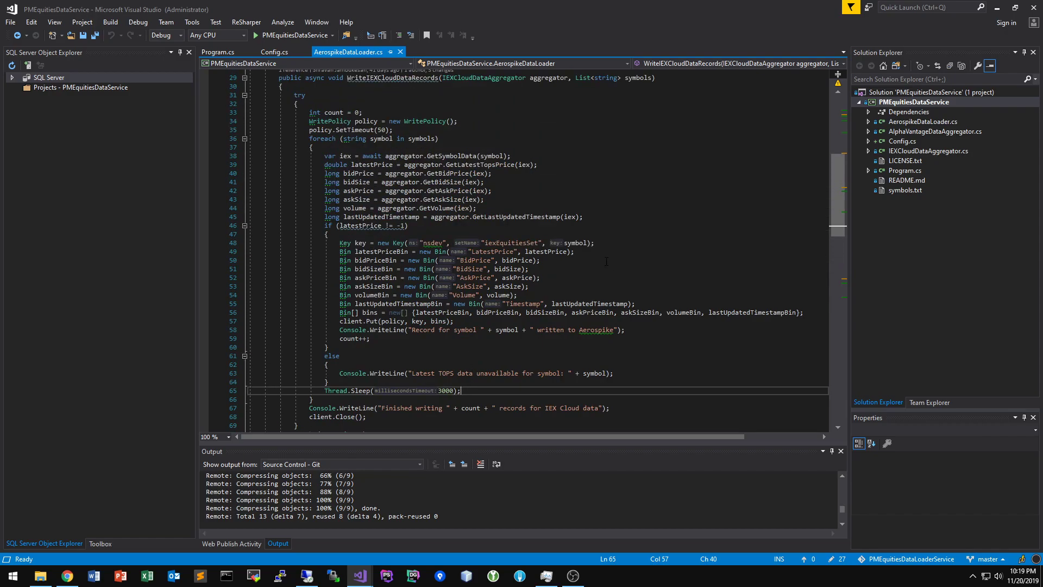